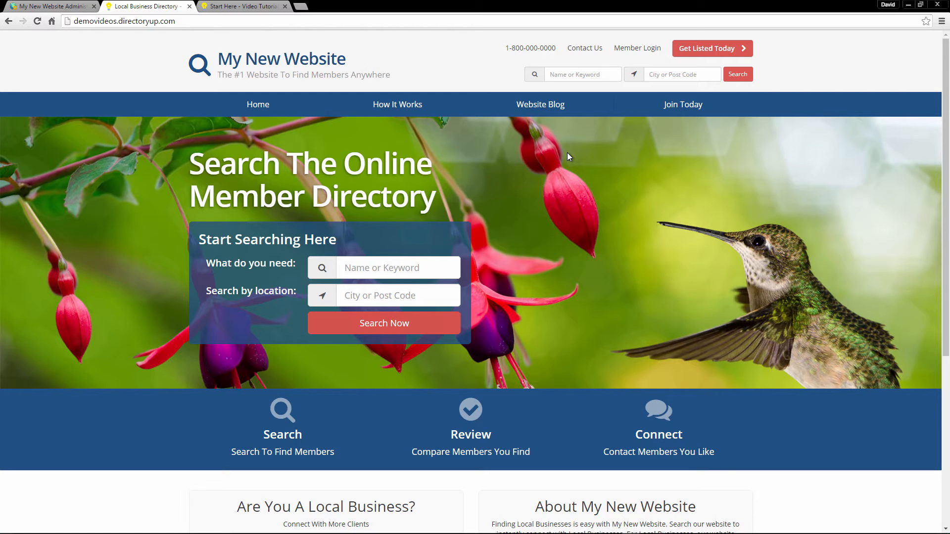
Browse the live site's How It Works page, blog and a sample blog article.
{"action": "scroll", "scroll_direction": "down", "scroll_amount": 3}
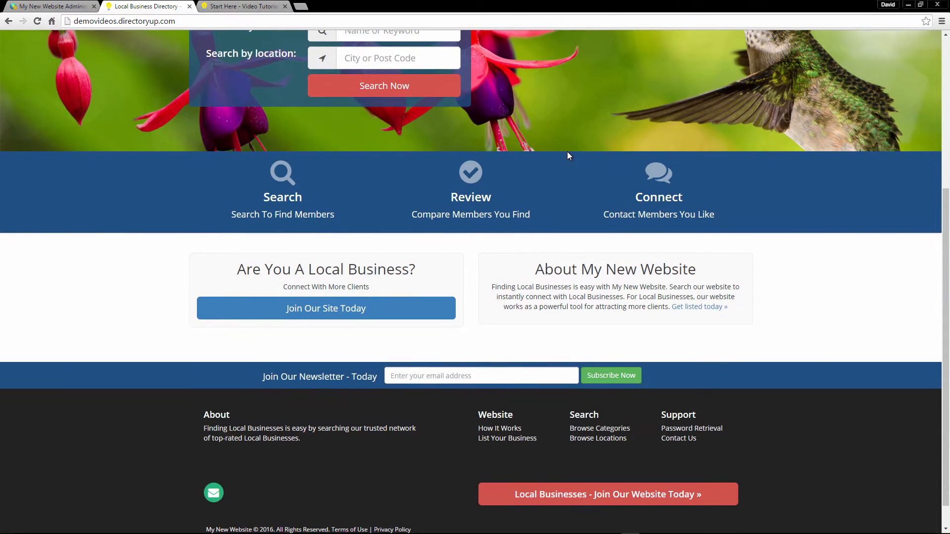
{"action": "mouse_move", "coordinate": [542, 194]}
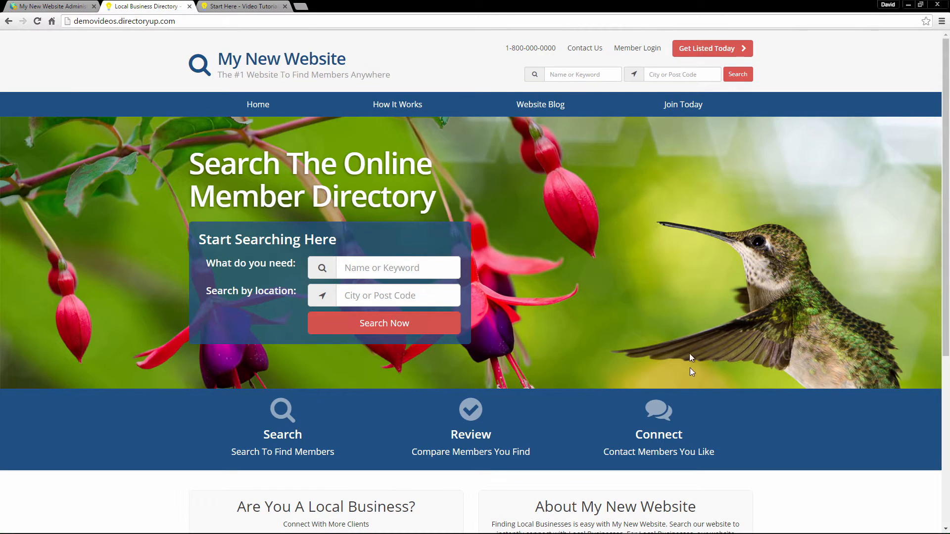
{"action": "scroll", "scroll_direction": "down", "scroll_amount": 3}
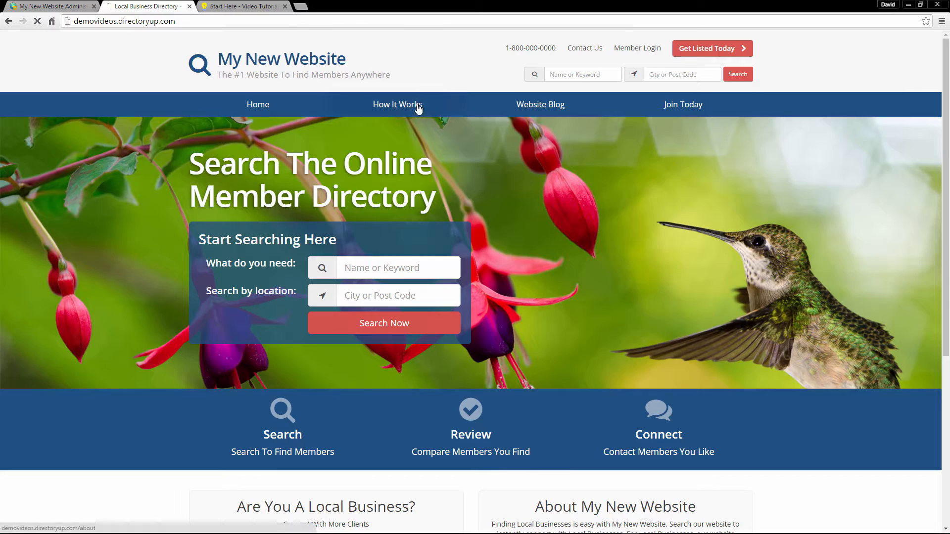
{"action": "left_click", "coordinate": [397, 105]}
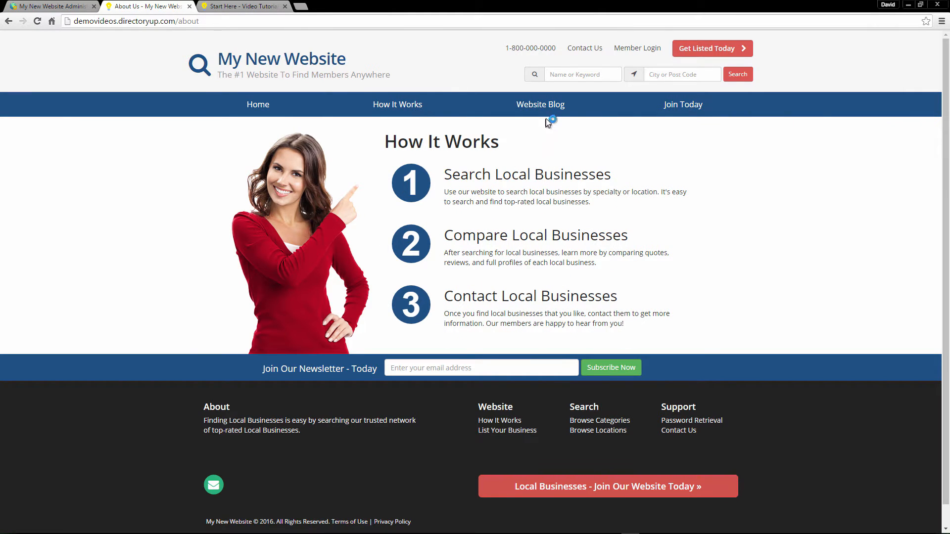
{"action": "left_click", "coordinate": [540, 104]}
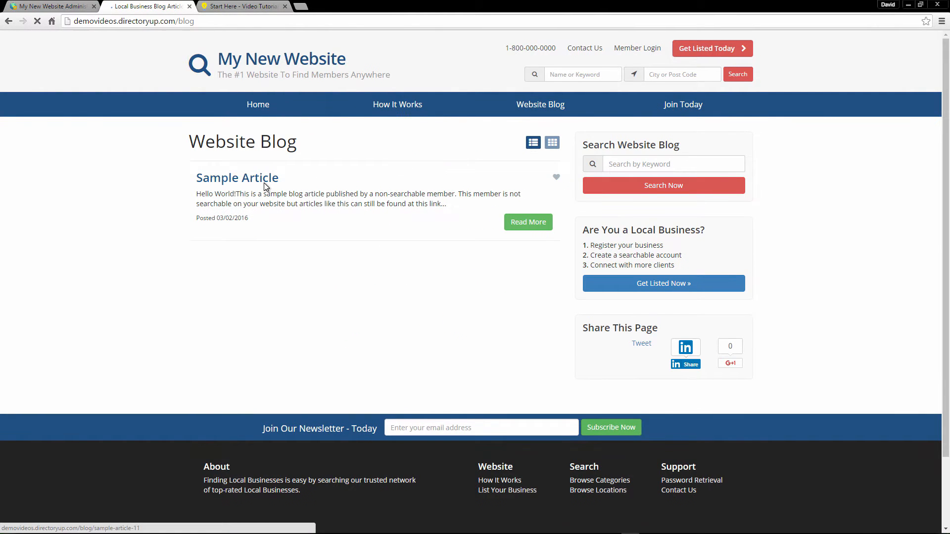
{"action": "left_click", "coordinate": [237, 178]}
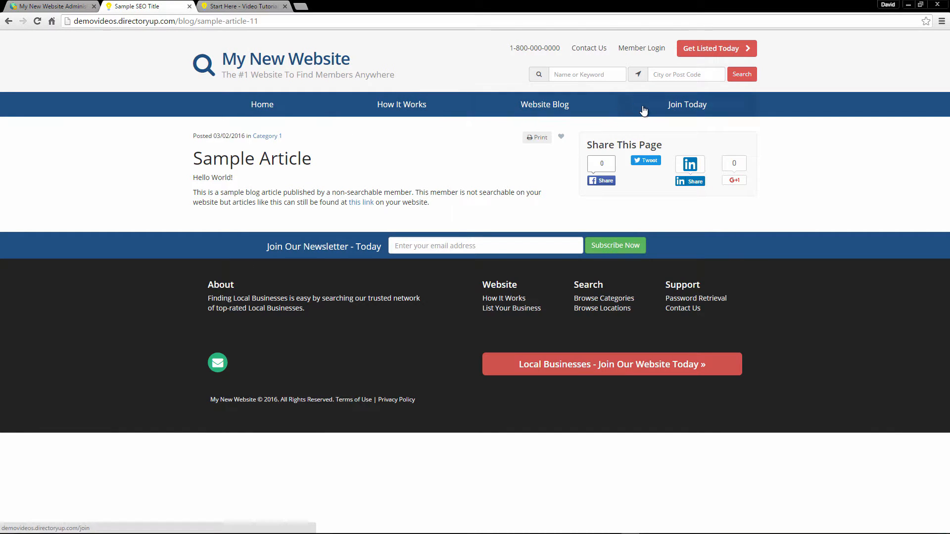
View the membership plans page, return to the homepage, then switch to the admin tab.
{"action": "left_click", "coordinate": [686, 105]}
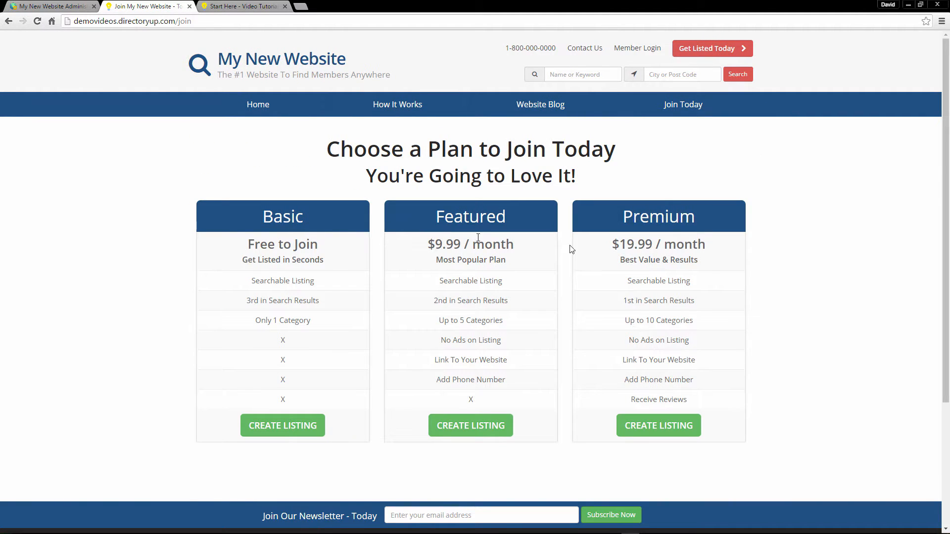
{"action": "mouse_move", "coordinate": [626, 381]}
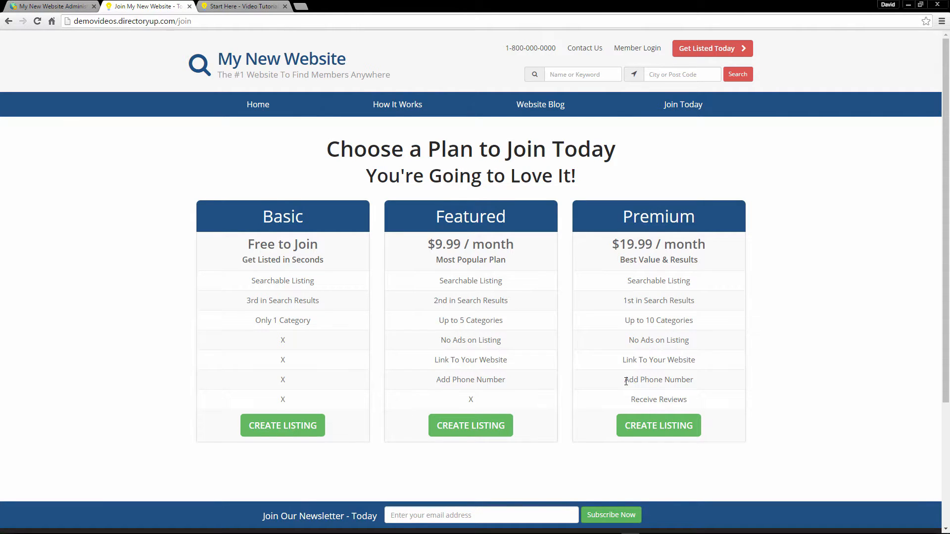
{"action": "scroll", "scroll_direction": "down", "scroll_amount": 3}
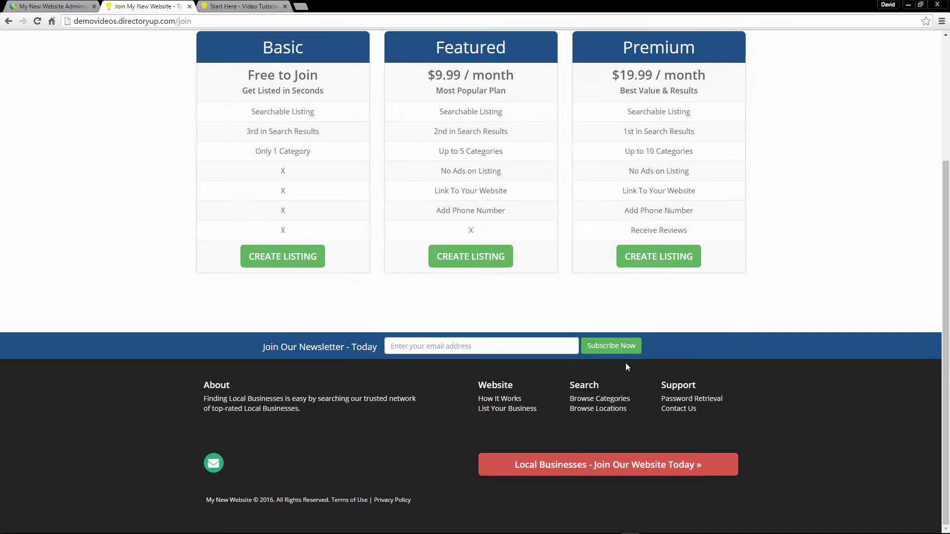
{"action": "mouse_move", "coordinate": [297, 291]}
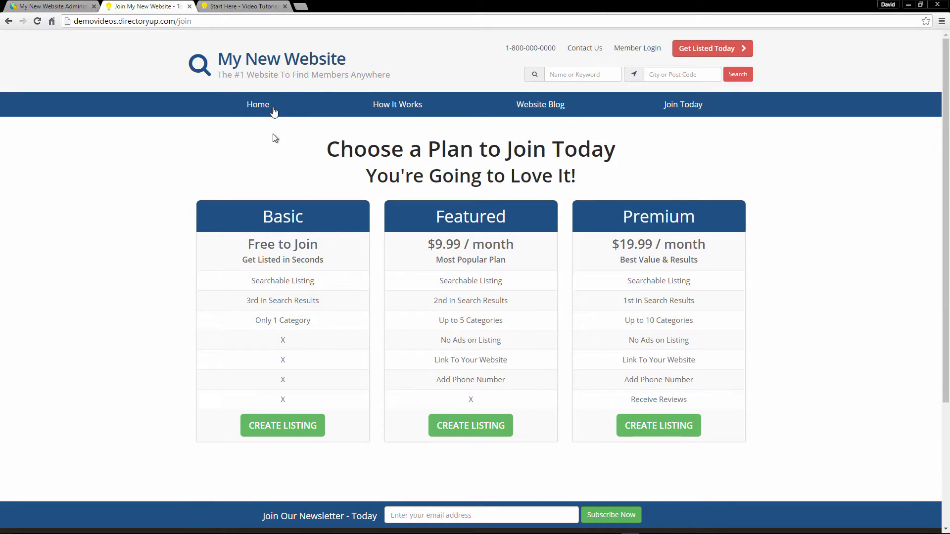
{"action": "left_click", "coordinate": [280, 59]}
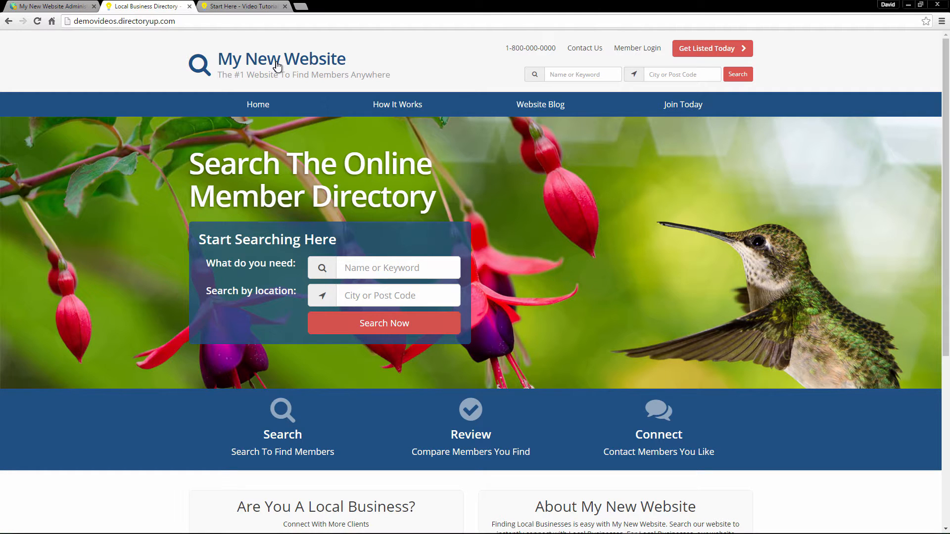
{"action": "mouse_move", "coordinate": [232, 53]}
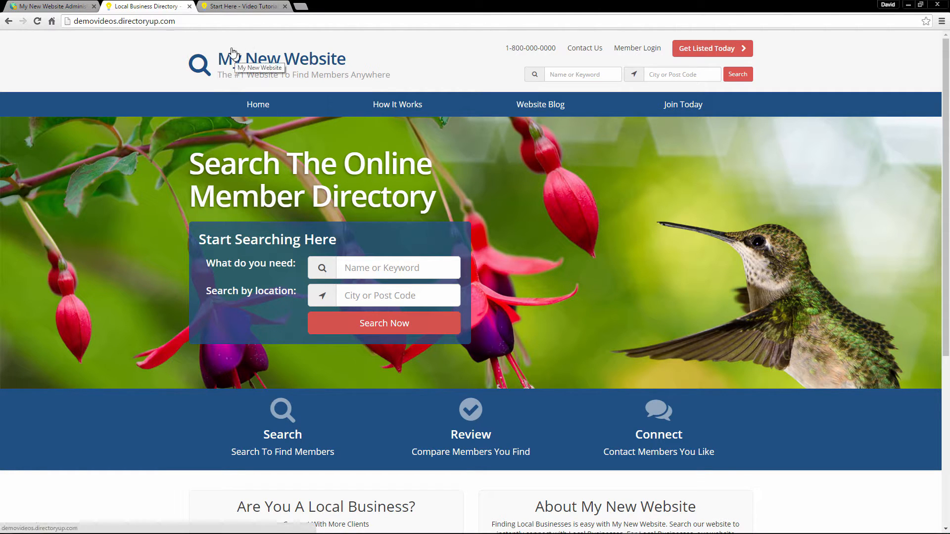
{"action": "left_click", "coordinate": [49, 6]}
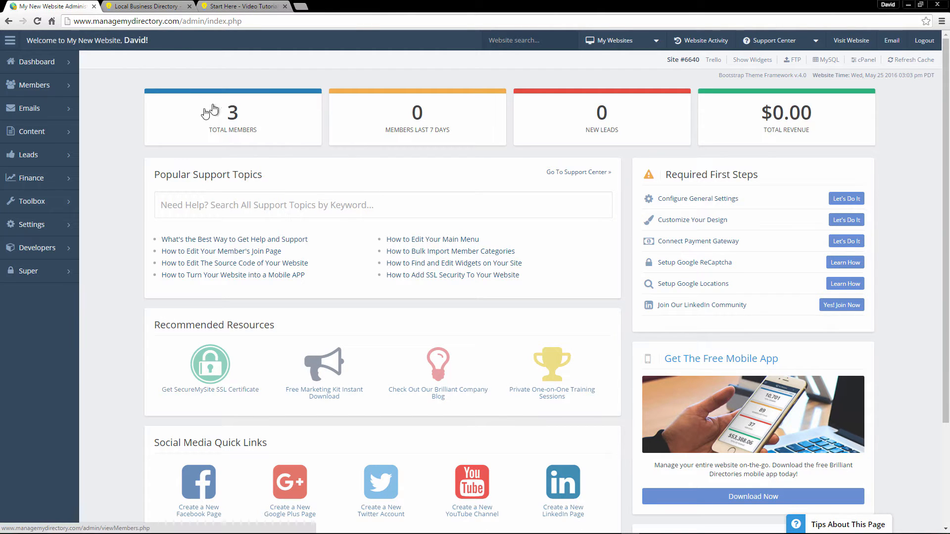
{"action": "mouse_move", "coordinate": [232, 127]}
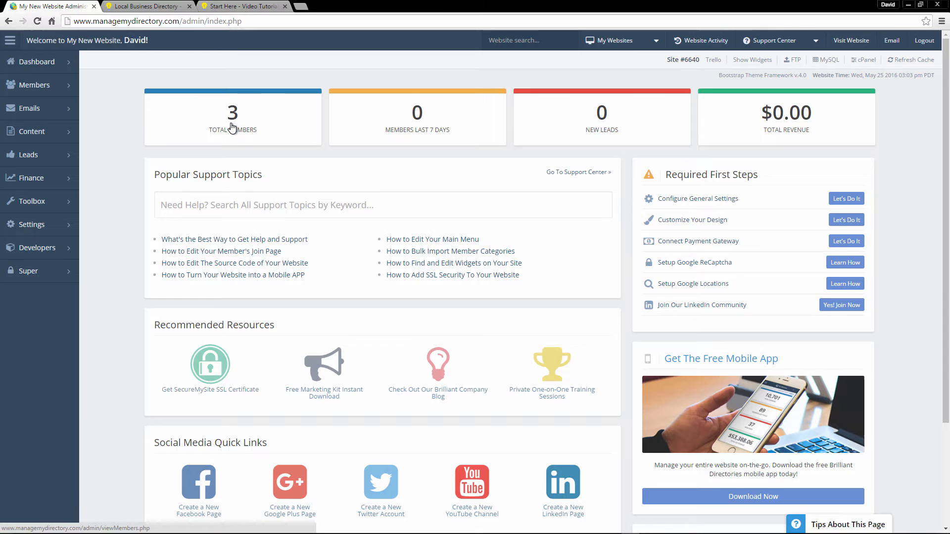
{"action": "mouse_move", "coordinate": [239, 130]}
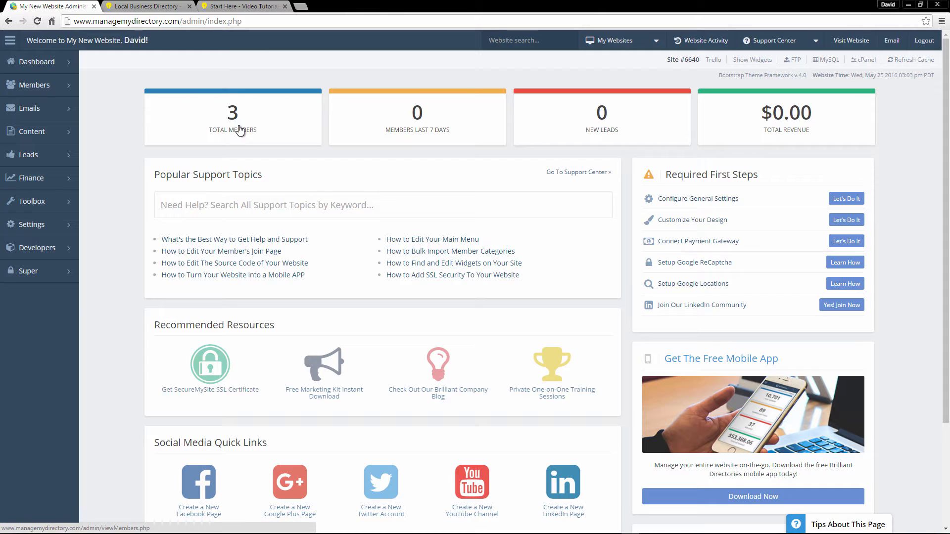
{"action": "mouse_move", "coordinate": [499, 117]}
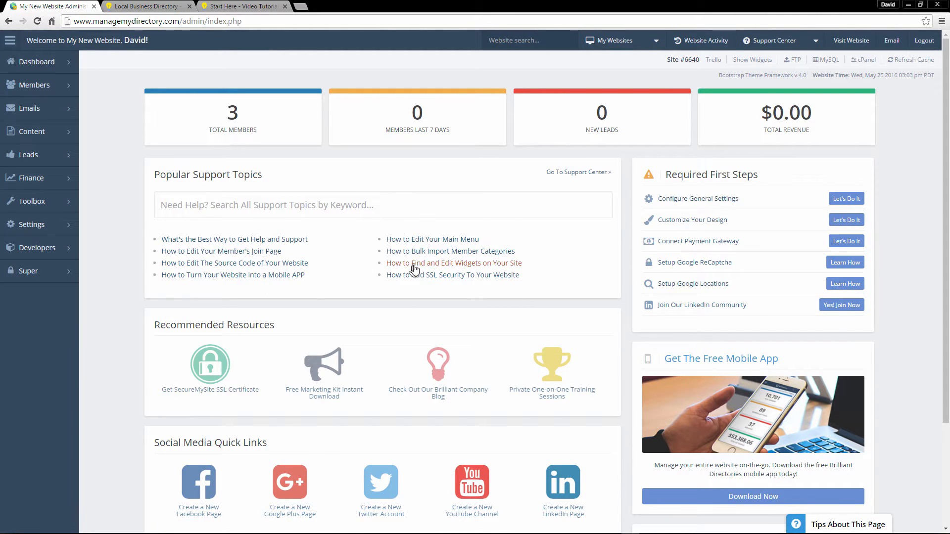
{"action": "mouse_move", "coordinate": [380, 270]}
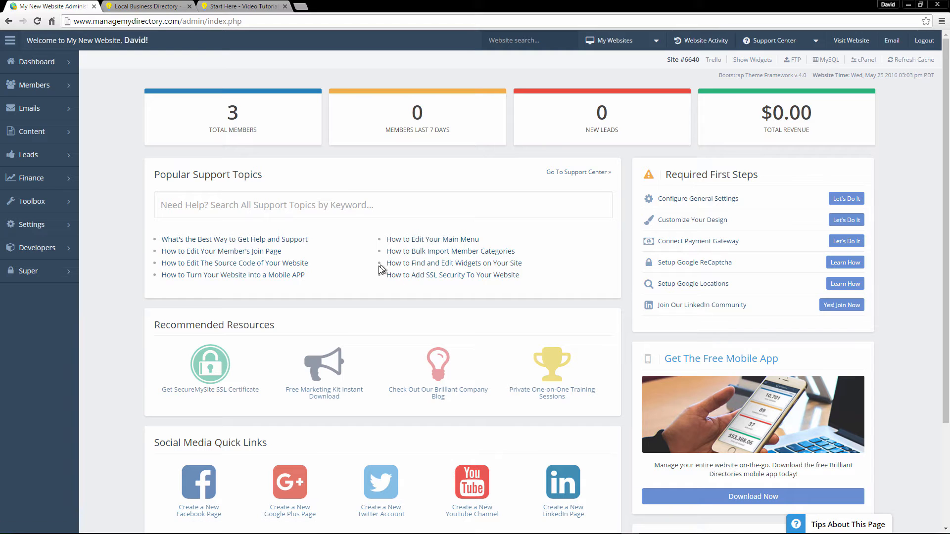
{"action": "mouse_move", "coordinate": [303, 278]}
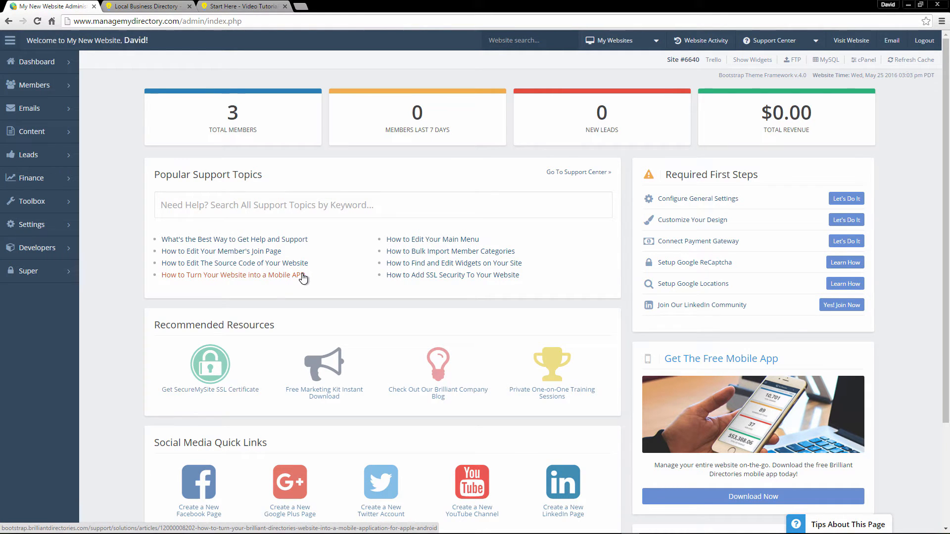
{"action": "mouse_move", "coordinate": [277, 247]}
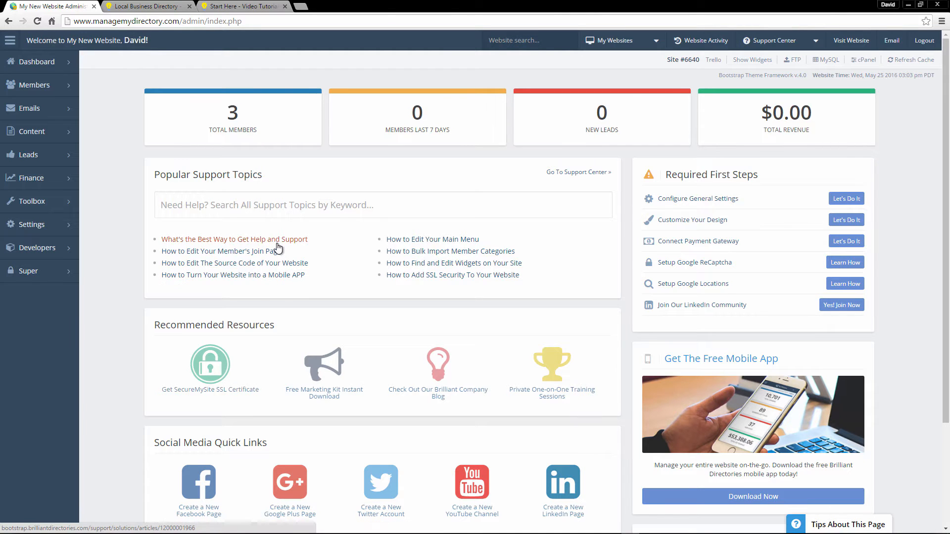
View the Where To Get Help And Support article, then search support topics for 'membership level'.
{"action": "left_click", "coordinate": [234, 239]}
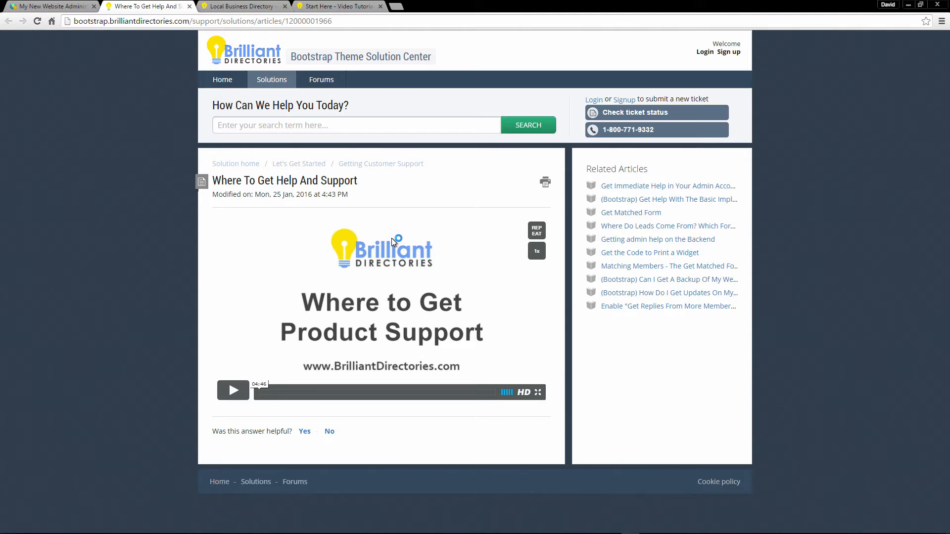
{"action": "left_click", "coordinate": [48, 6]}
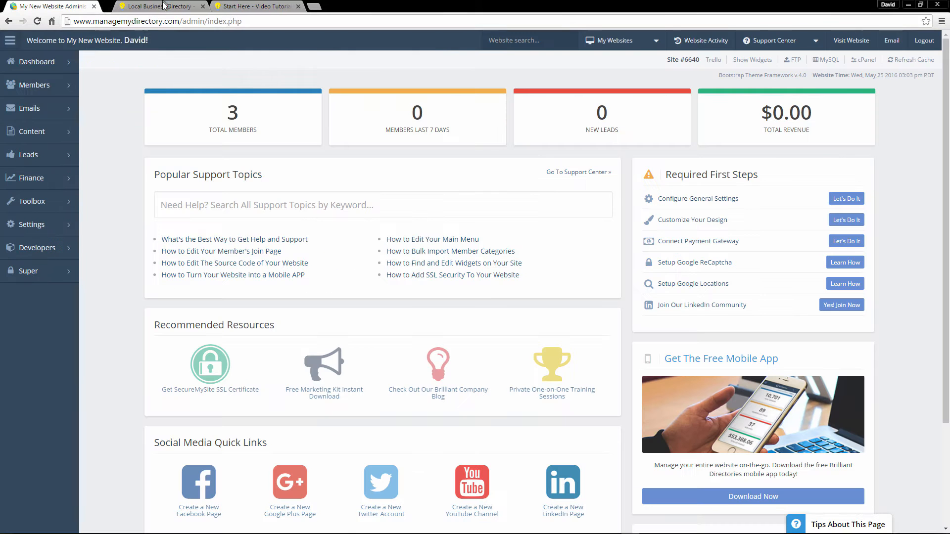
{"action": "left_click", "coordinate": [382, 204]}
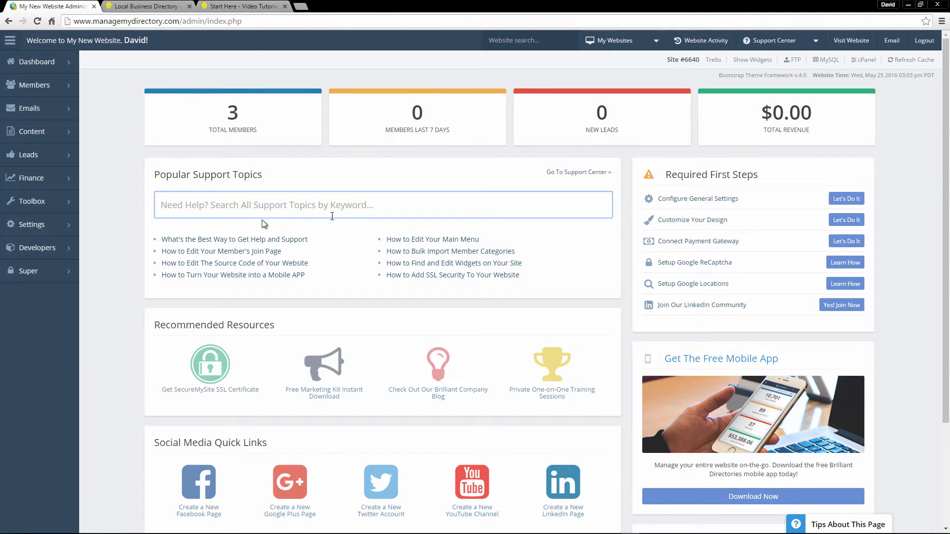
{"action": "mouse_move", "coordinate": [342, 214]}
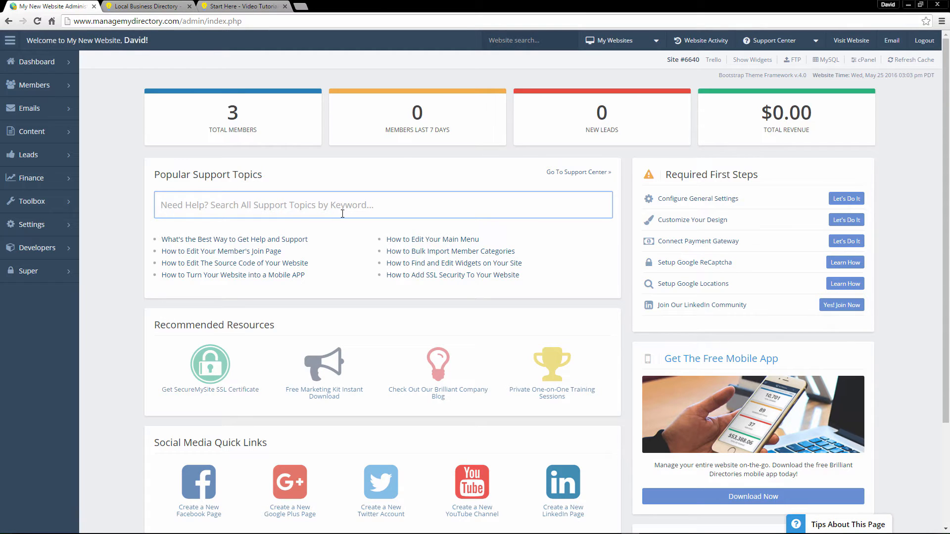
{"action": "type", "text": "membership level"}
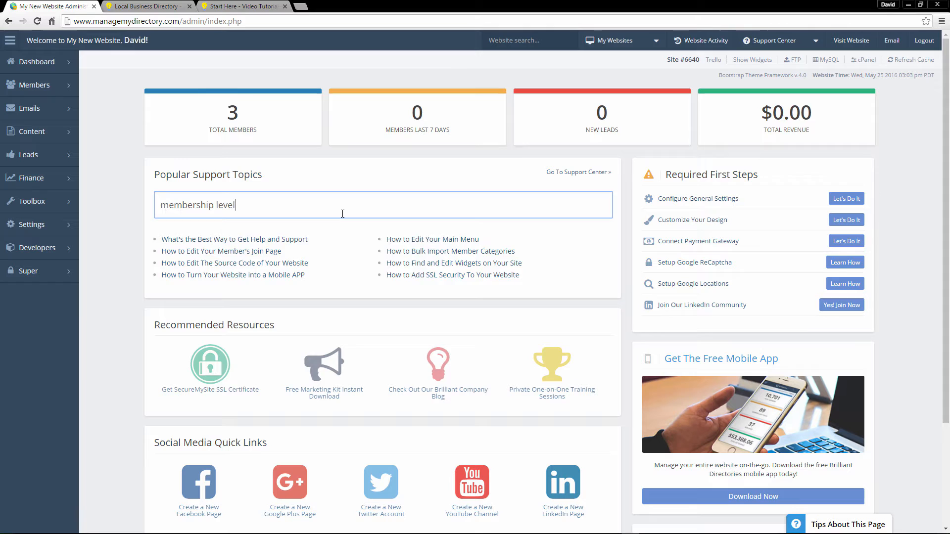
{"action": "type", "text": "membership level"}
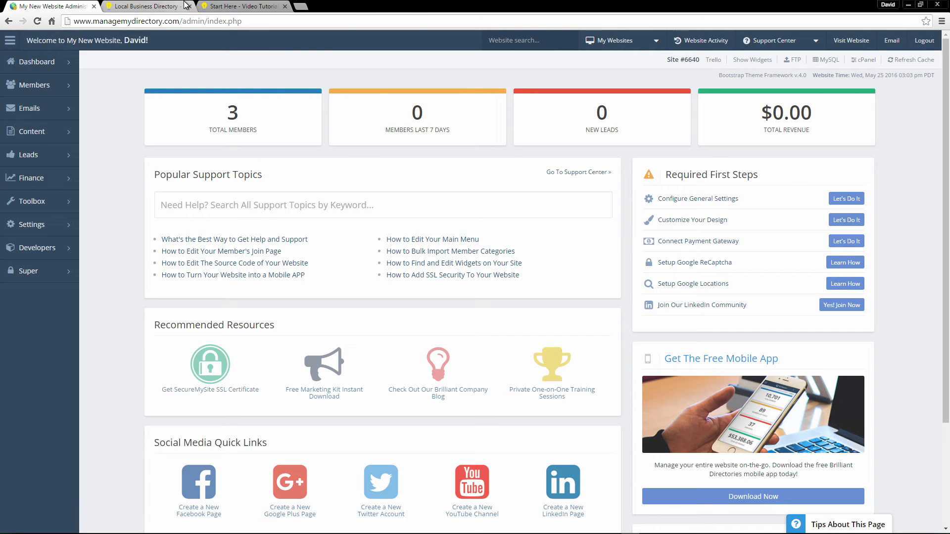
{"action": "left_click", "coordinate": [242, 6]}
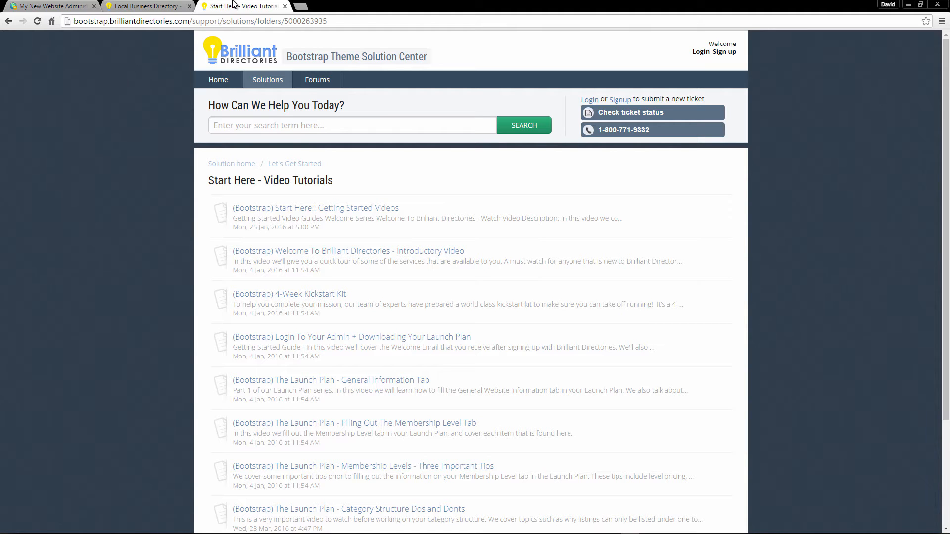
{"action": "mouse_move", "coordinate": [323, 5]}
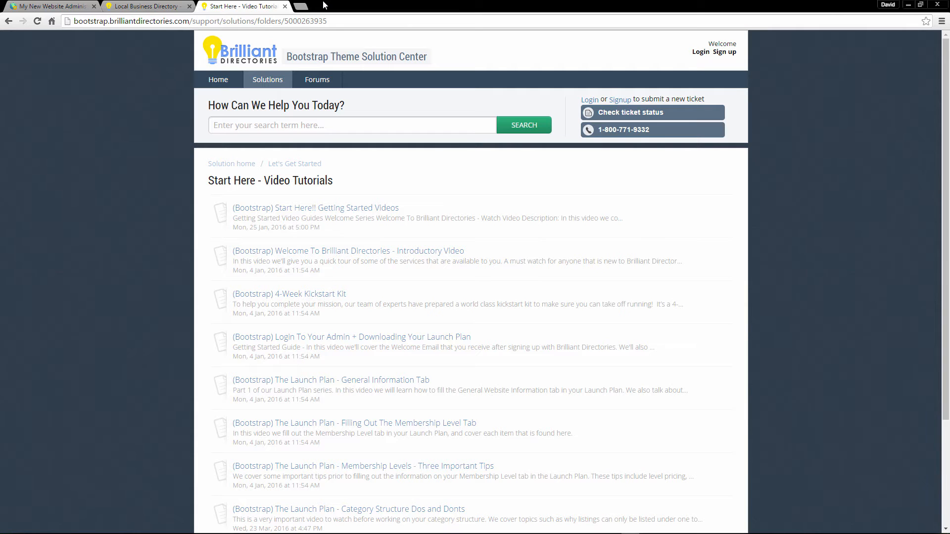
{"action": "left_click", "coordinate": [49, 5]}
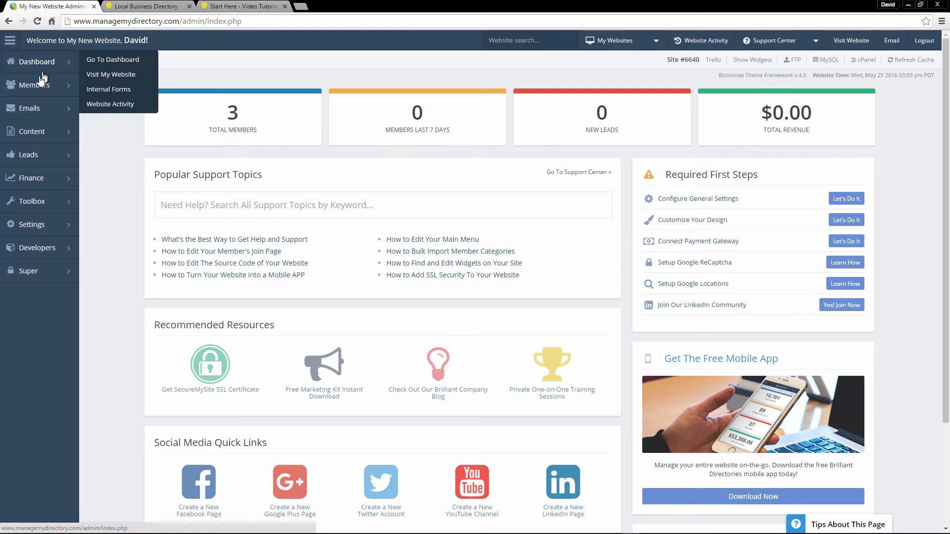
View the member list showing 3 members, then open General Settings.
{"action": "left_click", "coordinate": [29, 85]}
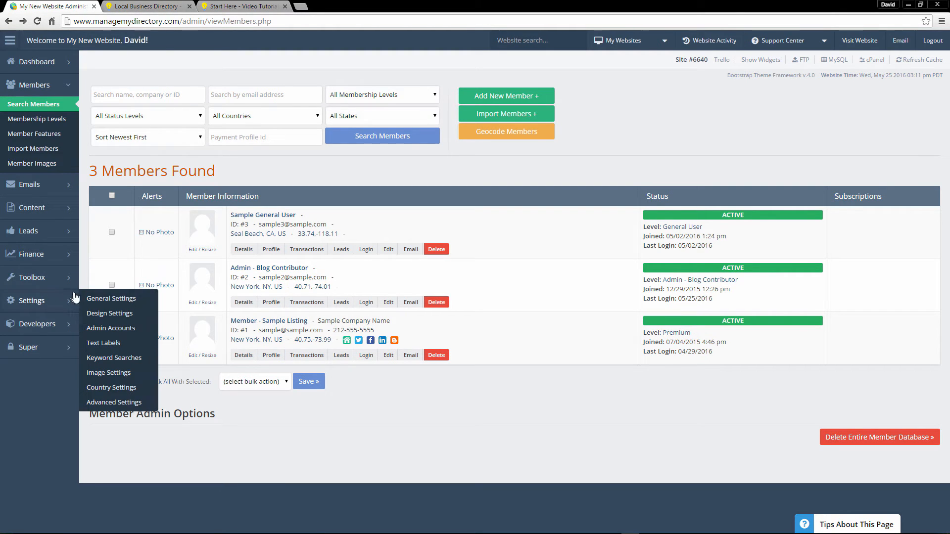
{"action": "left_click", "coordinate": [111, 298]}
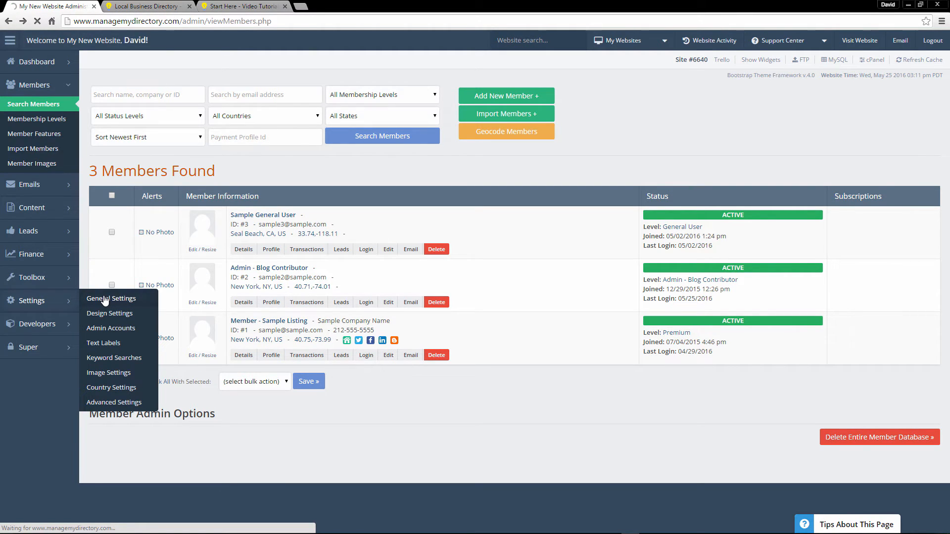
{"action": "left_click", "coordinate": [111, 298]}
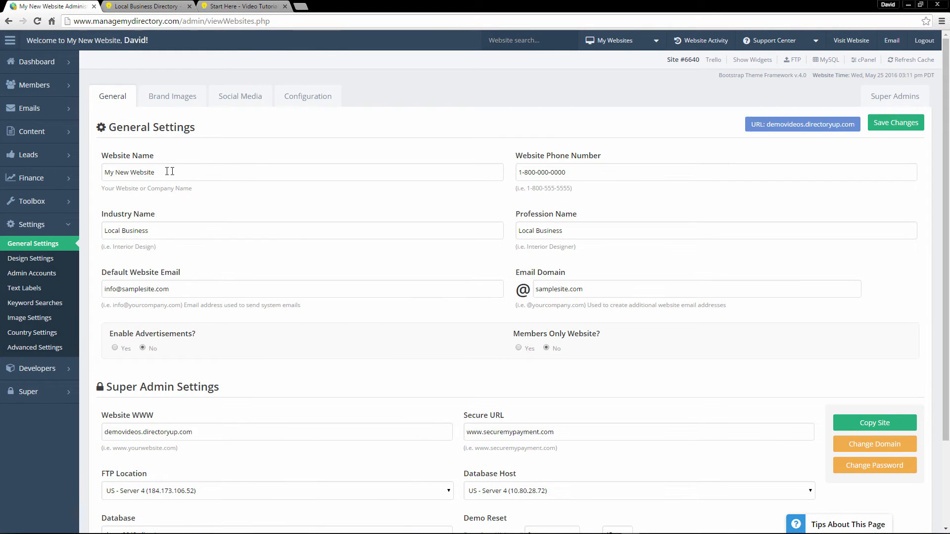
{"action": "mouse_move", "coordinate": [162, 238]}
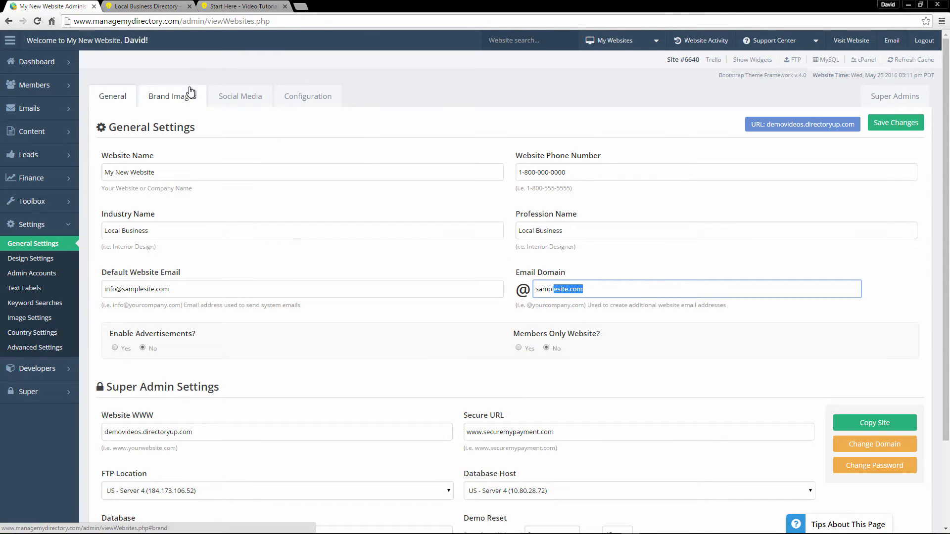
Review the Brand Images and Social Media Links tabs, then open Design Settings.
{"action": "left_click", "coordinate": [172, 95]}
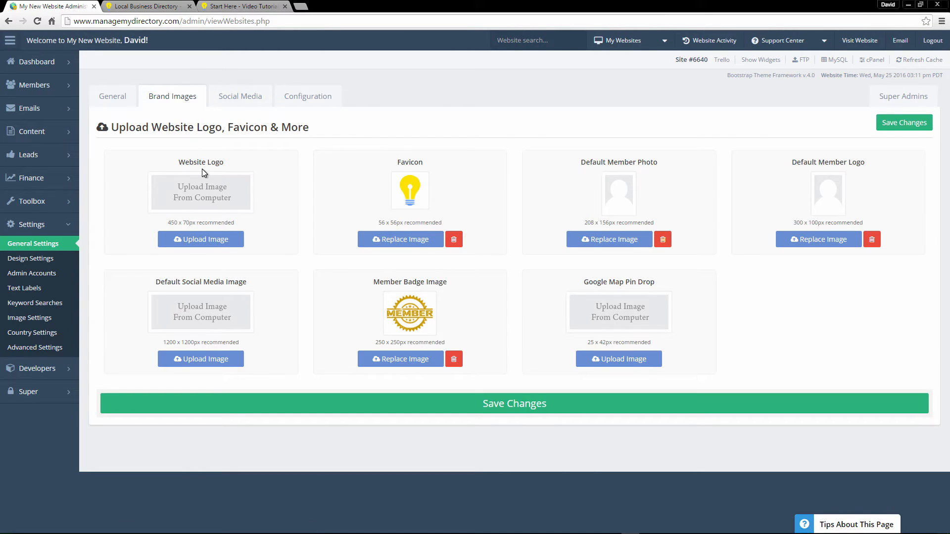
{"action": "mouse_move", "coordinate": [240, 95]}
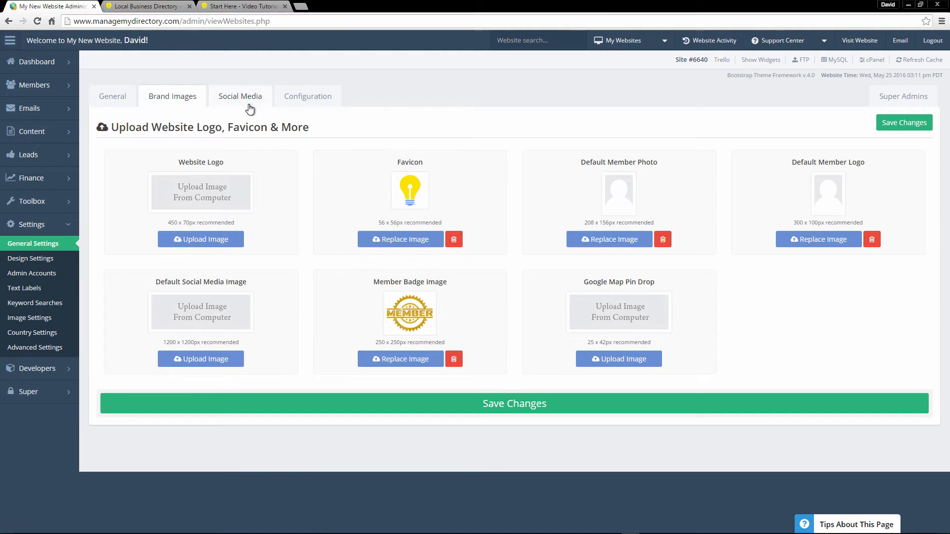
{"action": "left_click", "coordinate": [240, 96]}
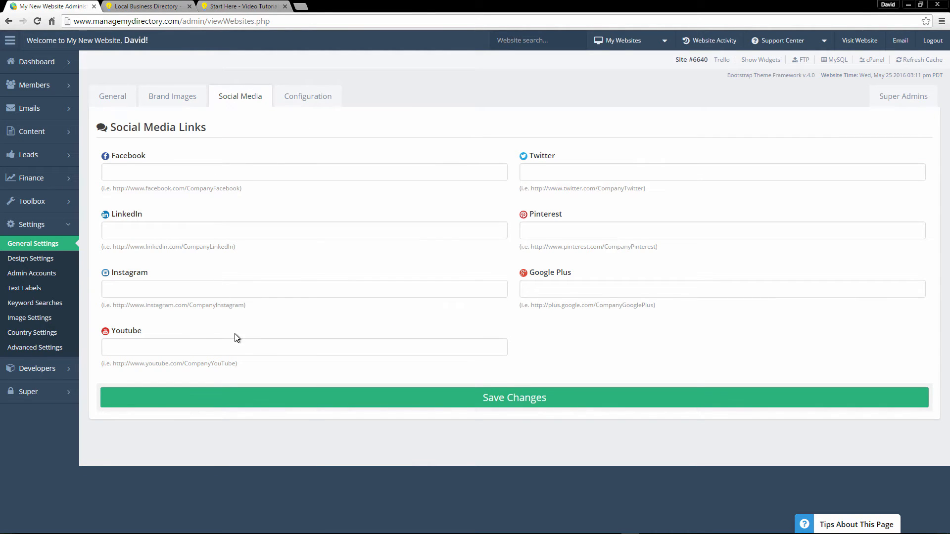
{"action": "left_click", "coordinate": [31, 258]}
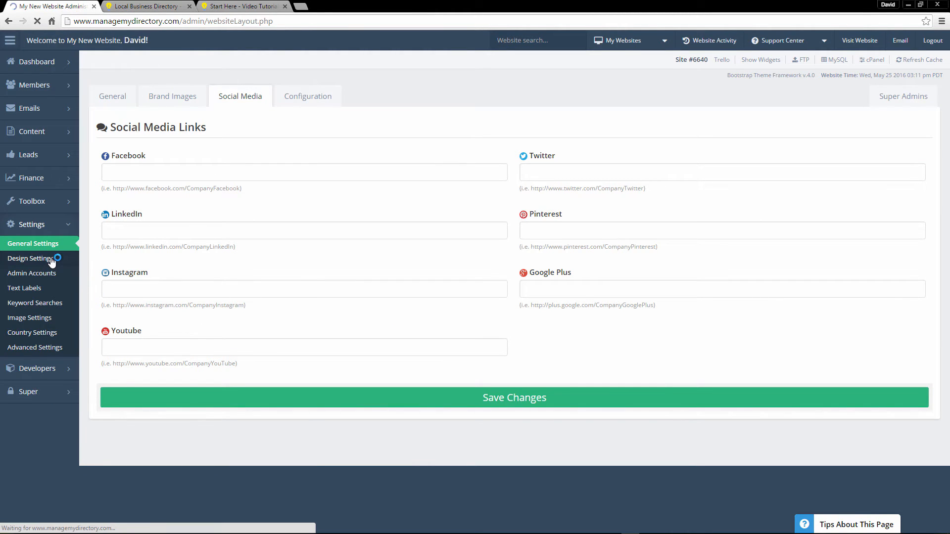
{"action": "left_click", "coordinate": [31, 259]}
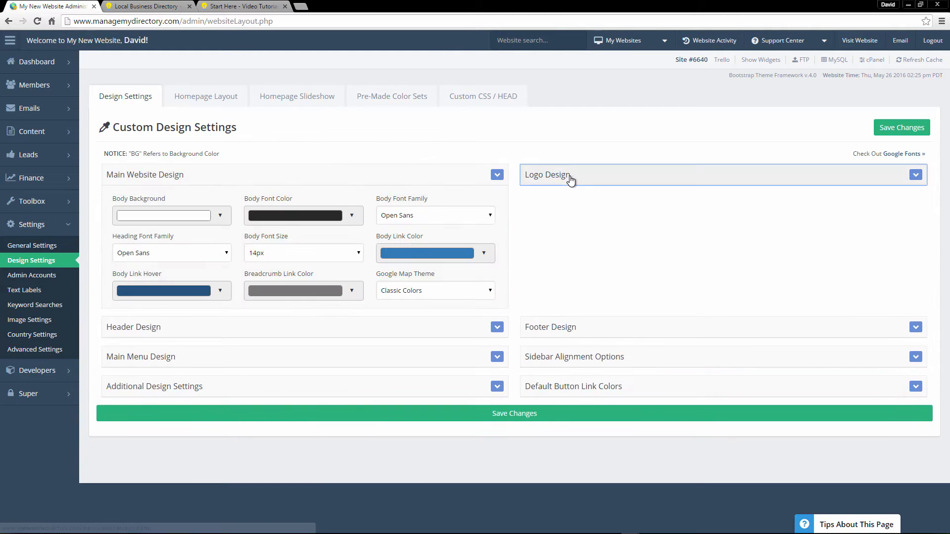
Expand Logo Design, then preview and dismiss the Body Font Color picker unchanged.
{"action": "left_click", "coordinate": [915, 174]}
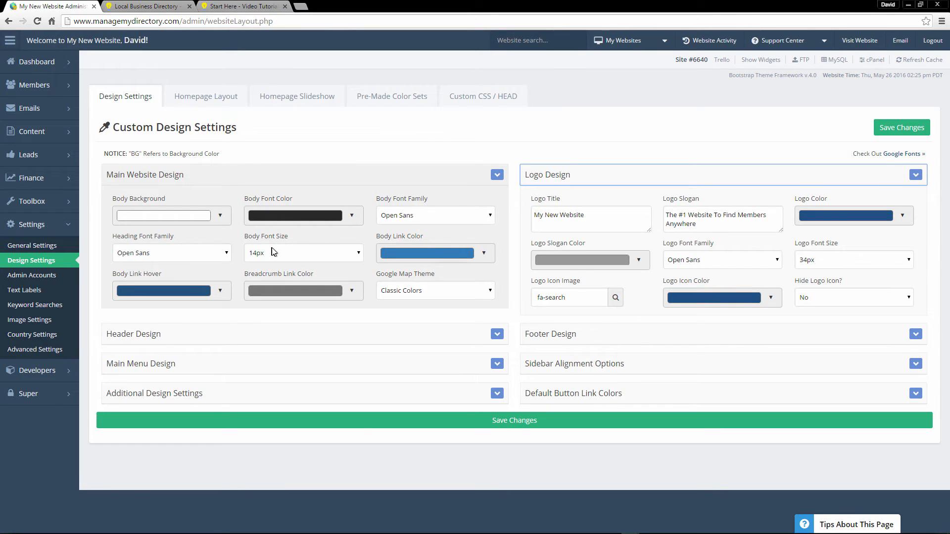
{"action": "left_click", "coordinate": [303, 215]}
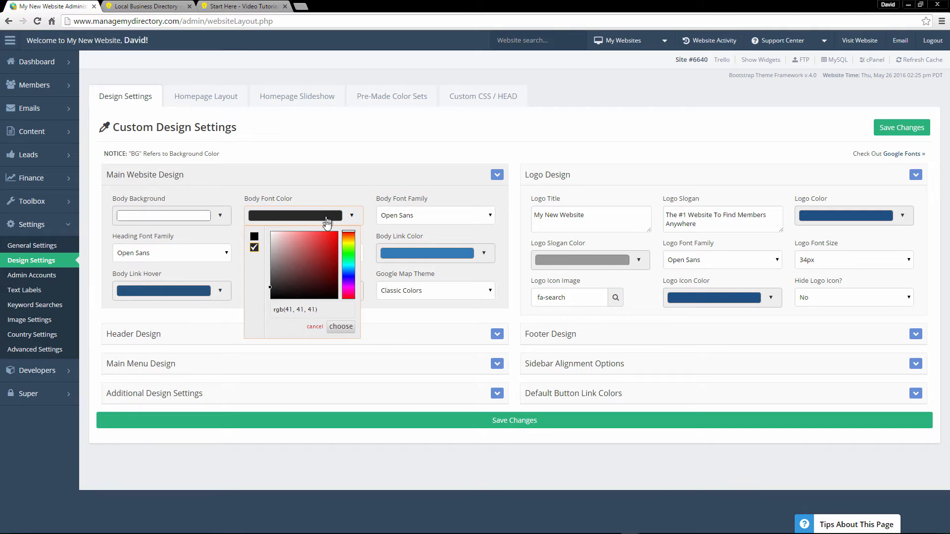
{"action": "left_click", "coordinate": [332, 254]}
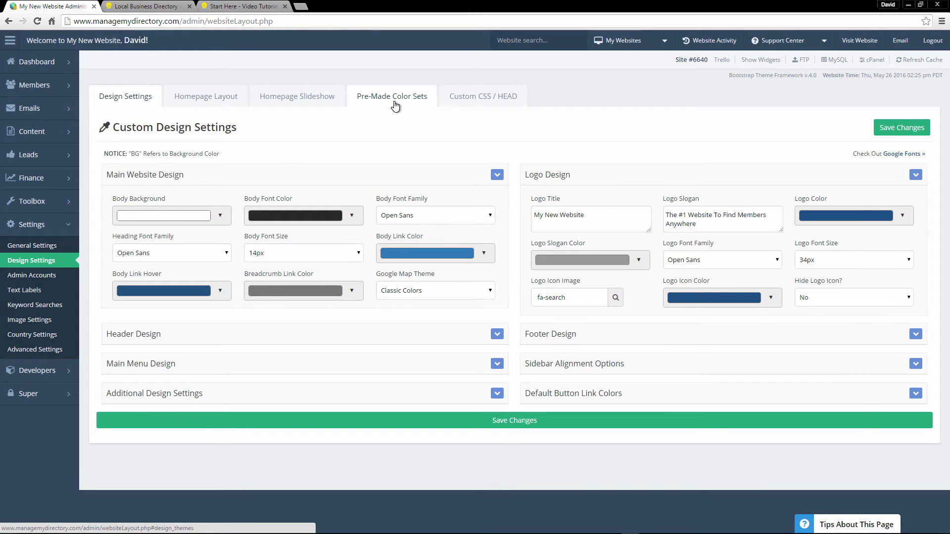
Apply a dark purple and blue pre-made color set and save the changes.
{"action": "left_click", "coordinate": [391, 95]}
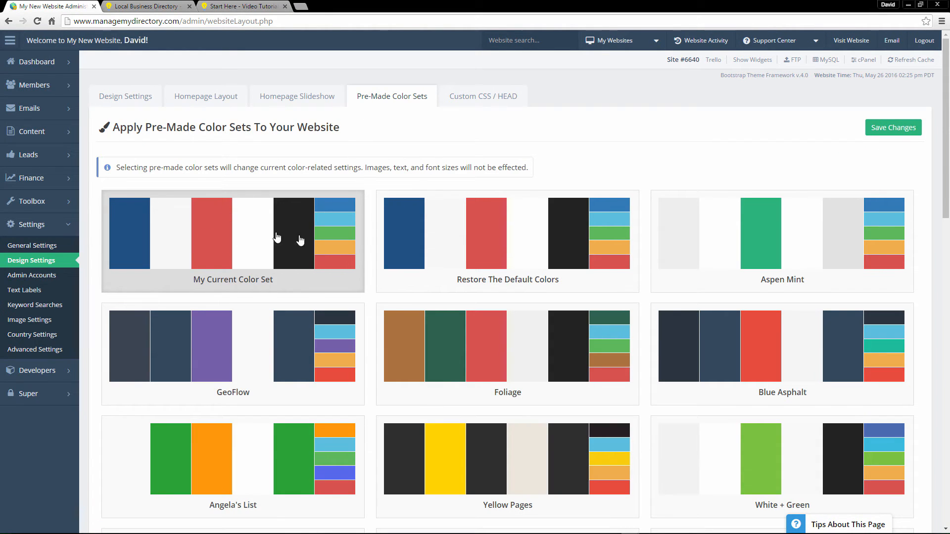
{"action": "mouse_move", "coordinate": [250, 259]}
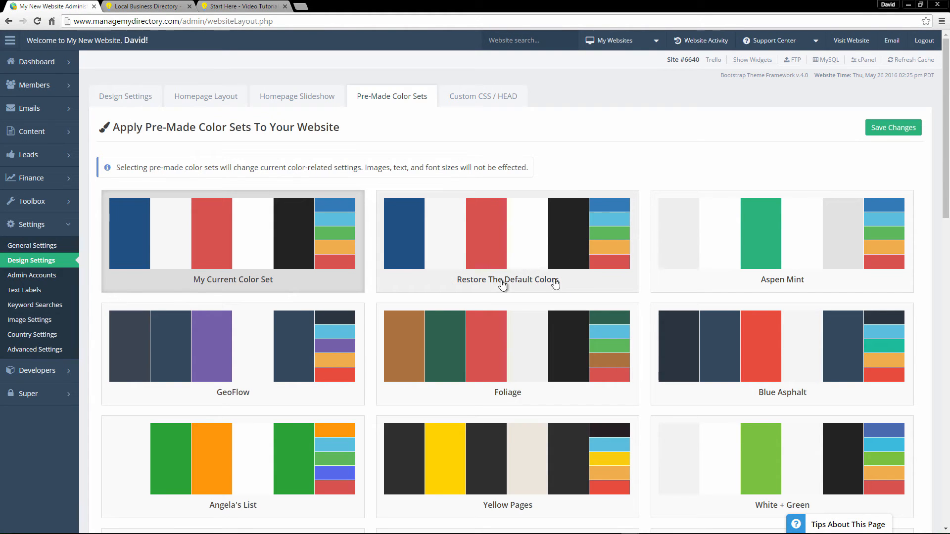
{"action": "mouse_move", "coordinate": [542, 257]}
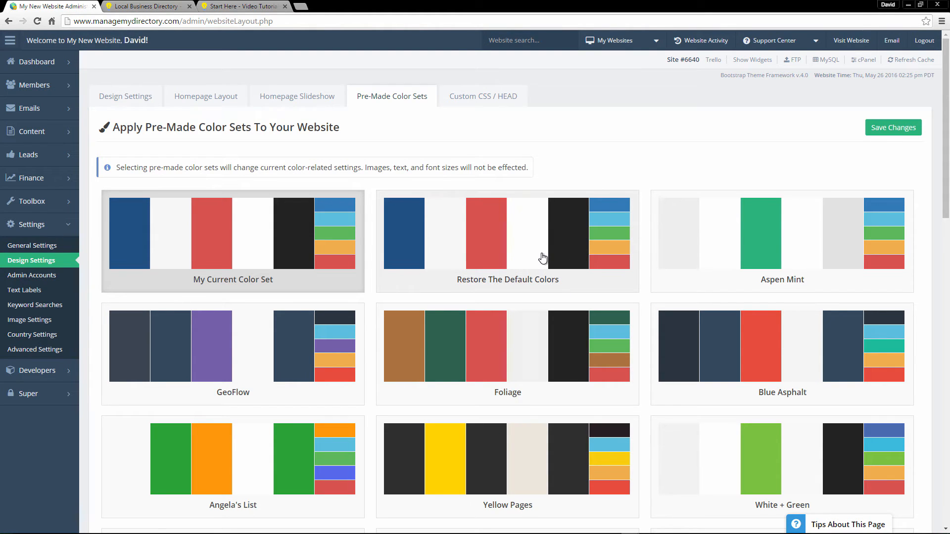
{"action": "scroll", "scroll_direction": "down", "scroll_amount": 3}
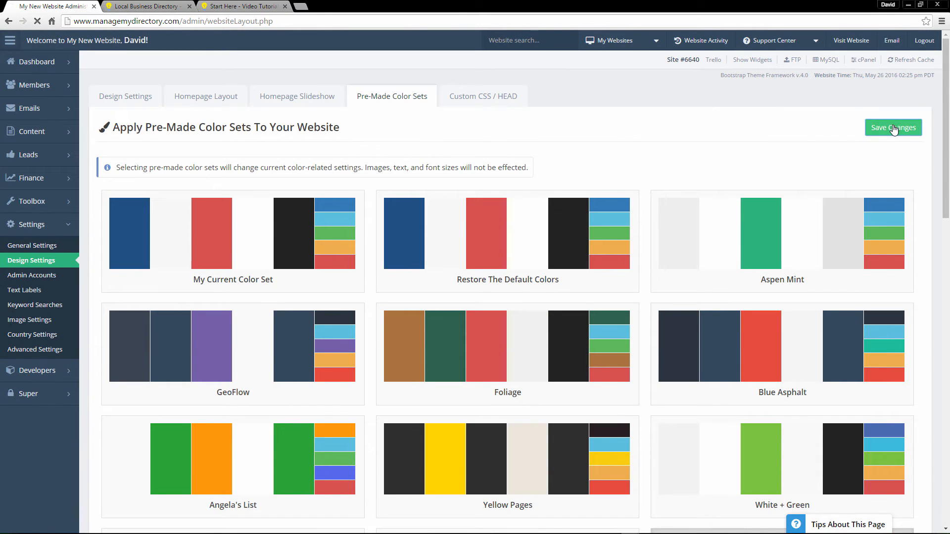
{"action": "left_click", "coordinate": [146, 6]}
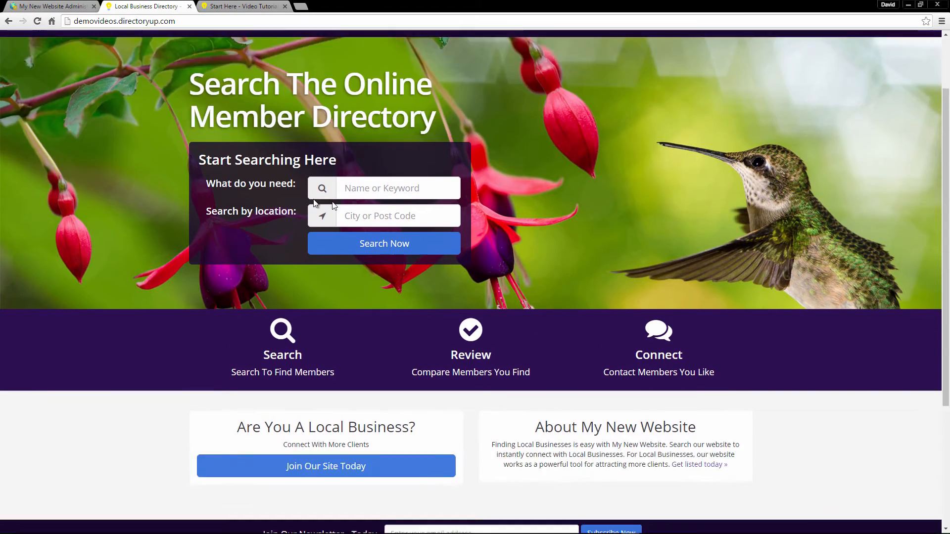
{"action": "scroll", "scroll_direction": "down", "scroll_amount": 3}
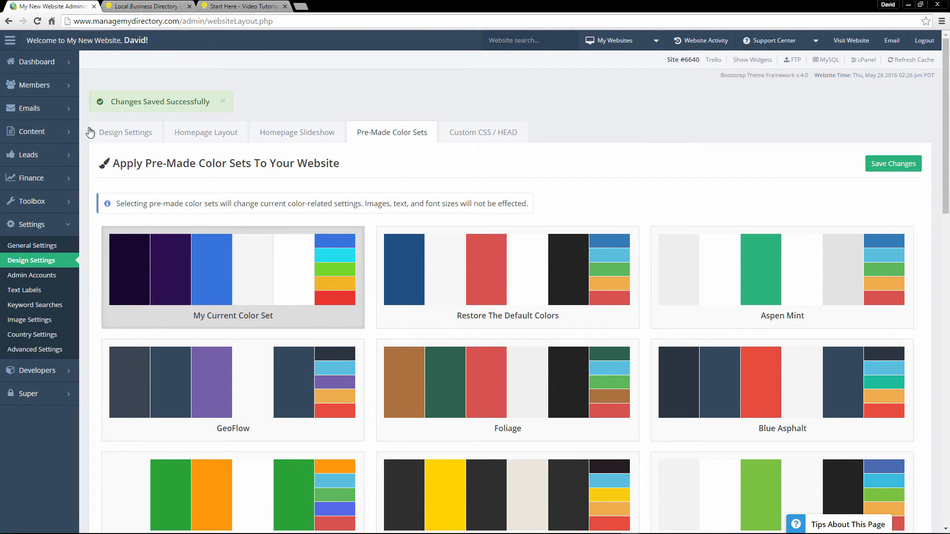
Check the live homepage for the dark purple header, menu and feature band.
{"action": "left_click", "coordinate": [125, 132]}
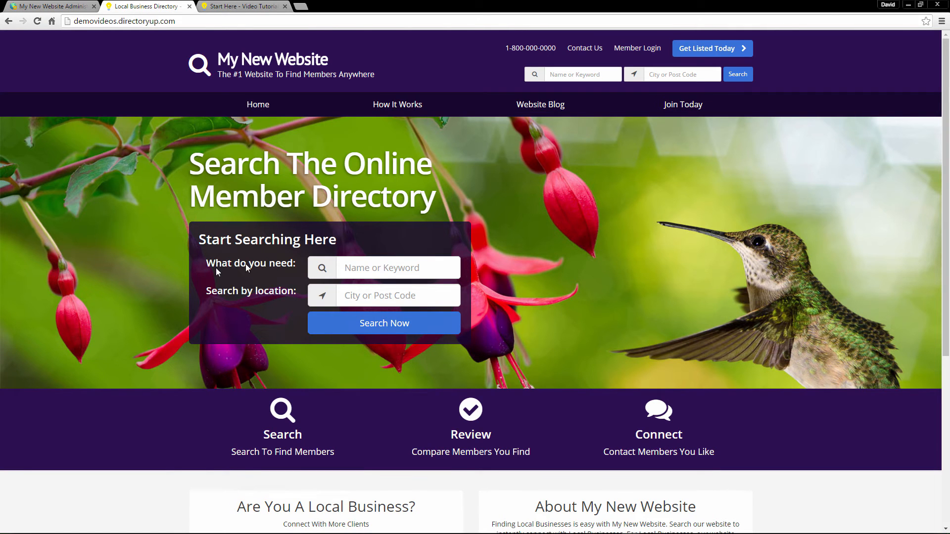
{"action": "mouse_move", "coordinate": [772, 302]}
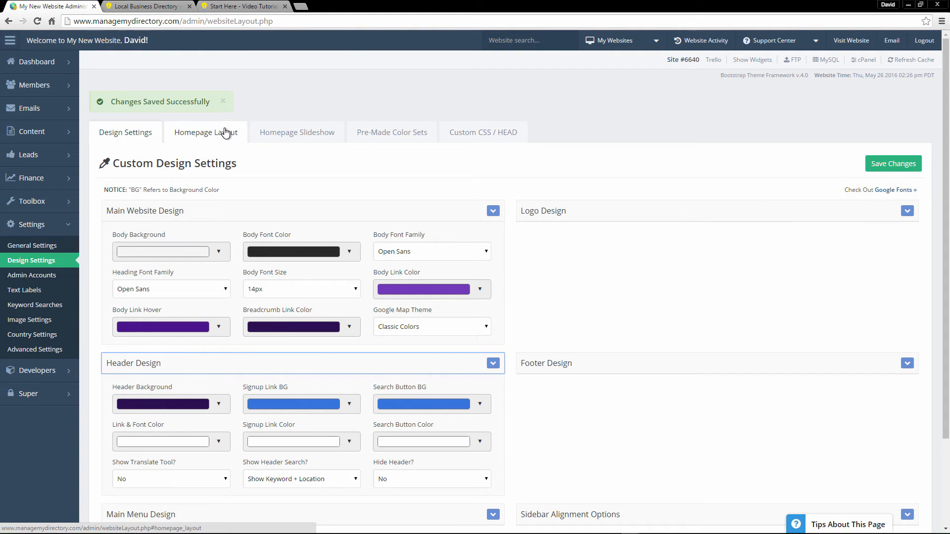
Replace the homepage hero image with the slide4 red-eyed frog photo and view the site.
{"action": "left_click", "coordinate": [205, 133]}
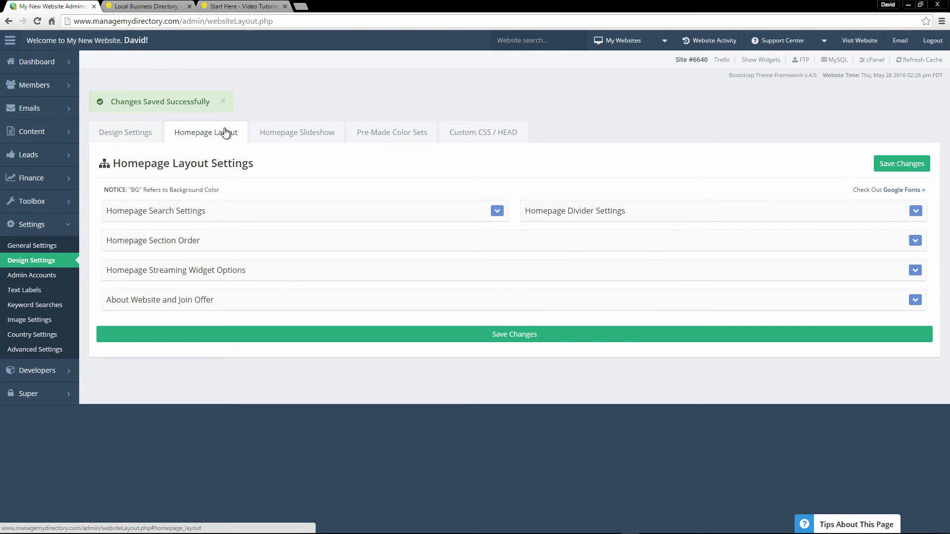
{"action": "mouse_move", "coordinate": [217, 213]}
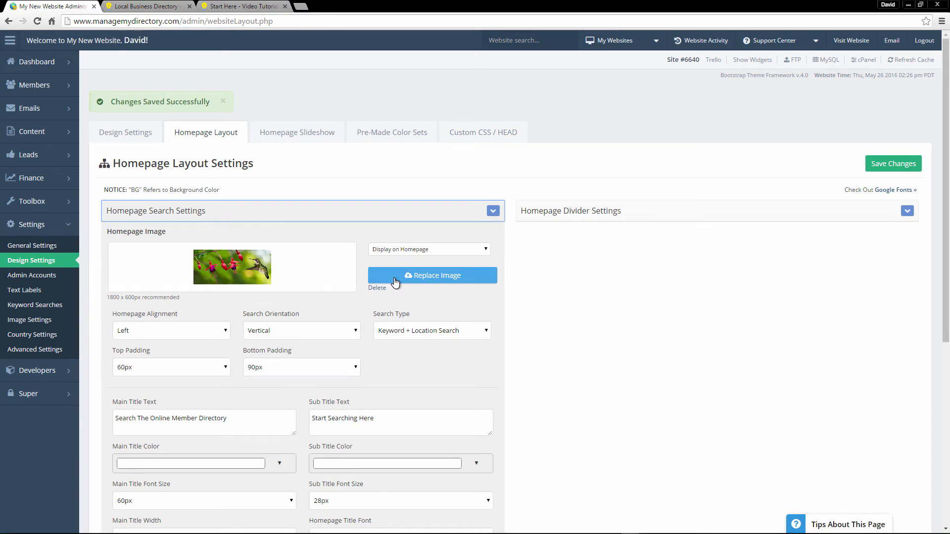
{"action": "left_click", "coordinate": [431, 275]}
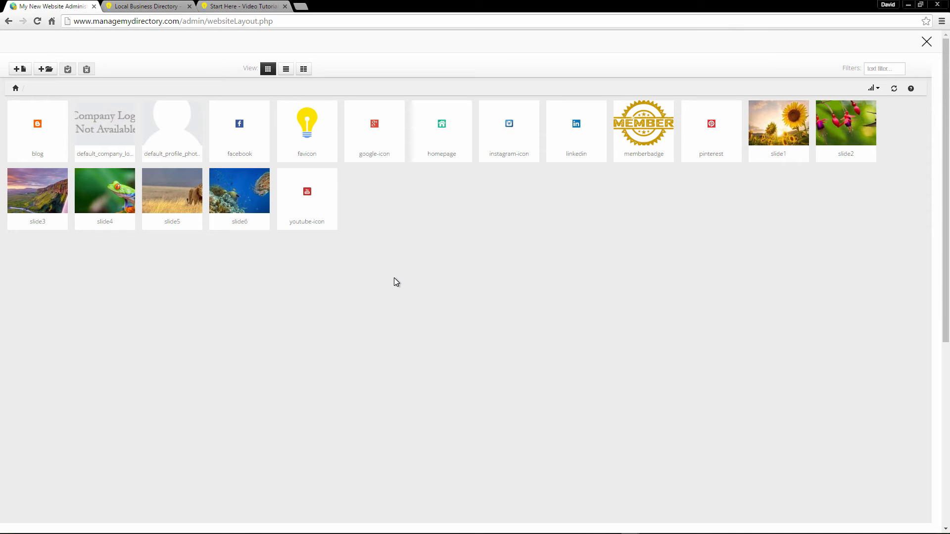
{"action": "mouse_move", "coordinate": [386, 277]}
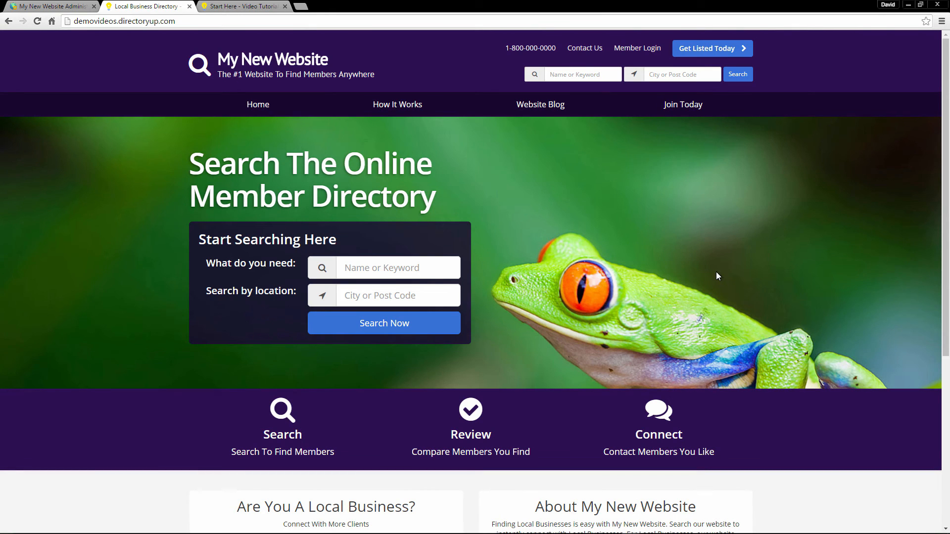
{"action": "left_click", "coordinate": [49, 6]}
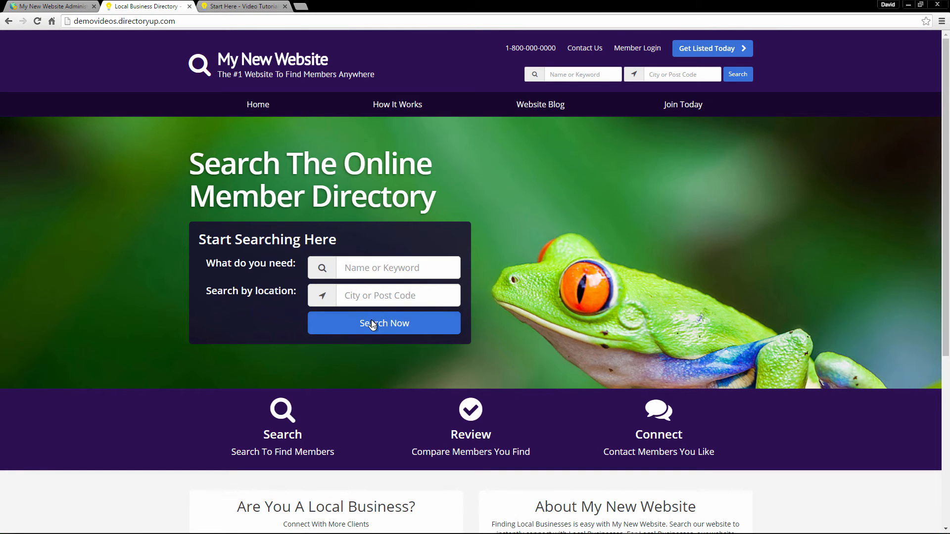
Run a test homepage search returning one Local Businesses member listing.
{"action": "left_click", "coordinate": [383, 323]}
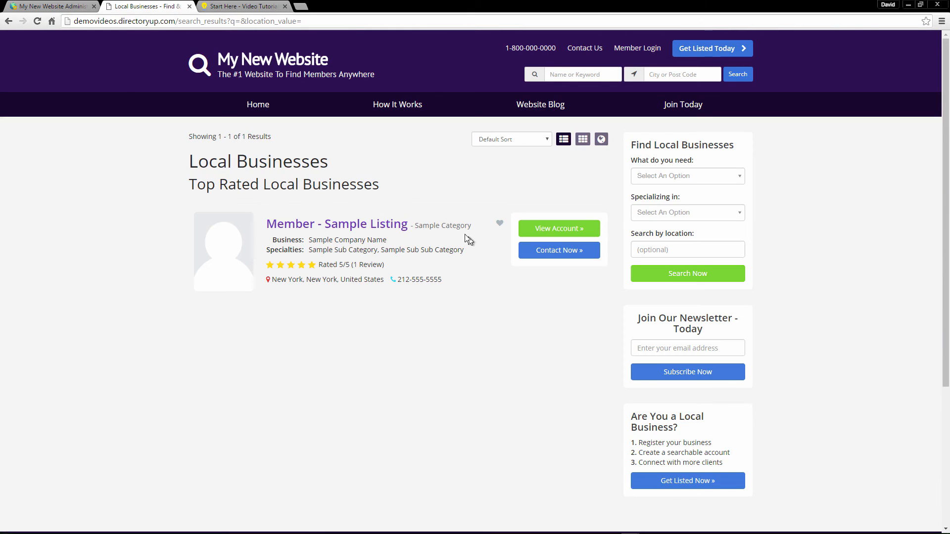
{"action": "mouse_move", "coordinate": [397, 267]}
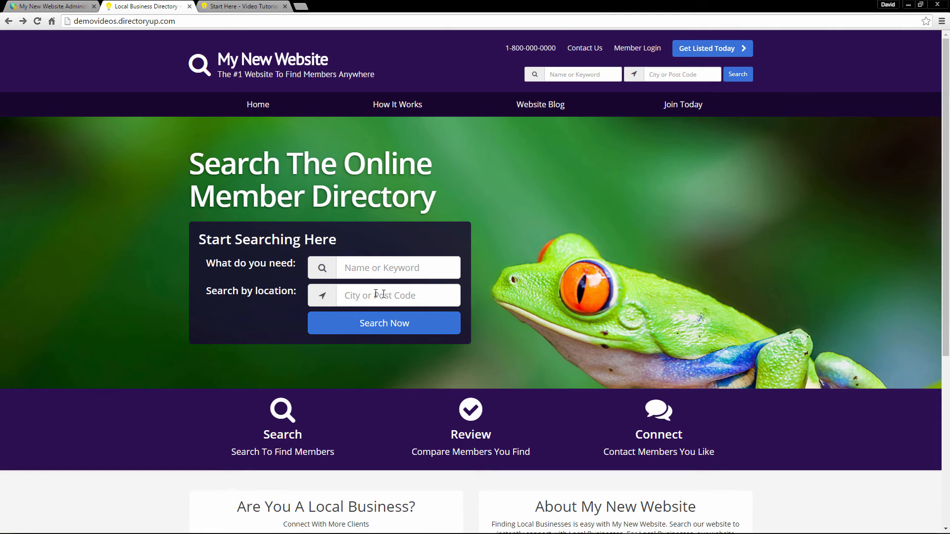
{"action": "mouse_move", "coordinate": [384, 323]}
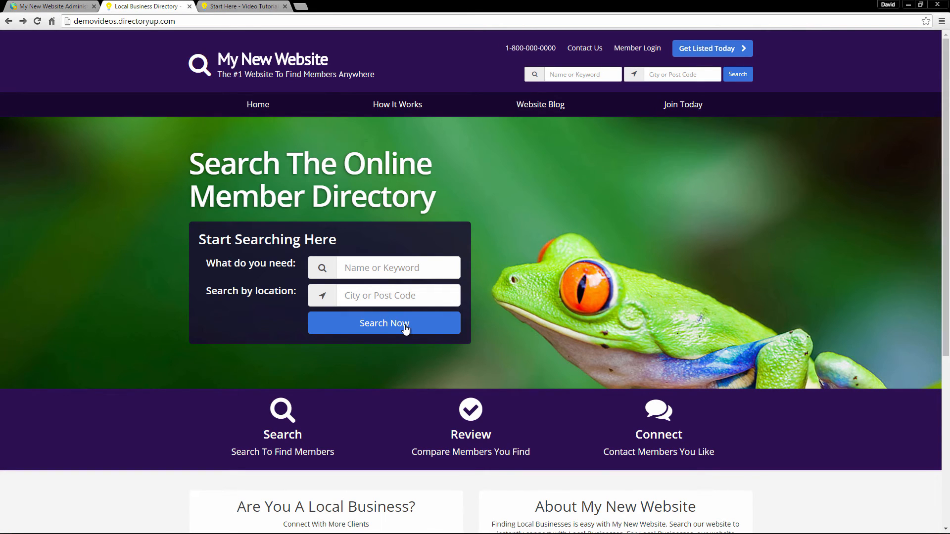
{"action": "mouse_move", "coordinate": [374, 332]}
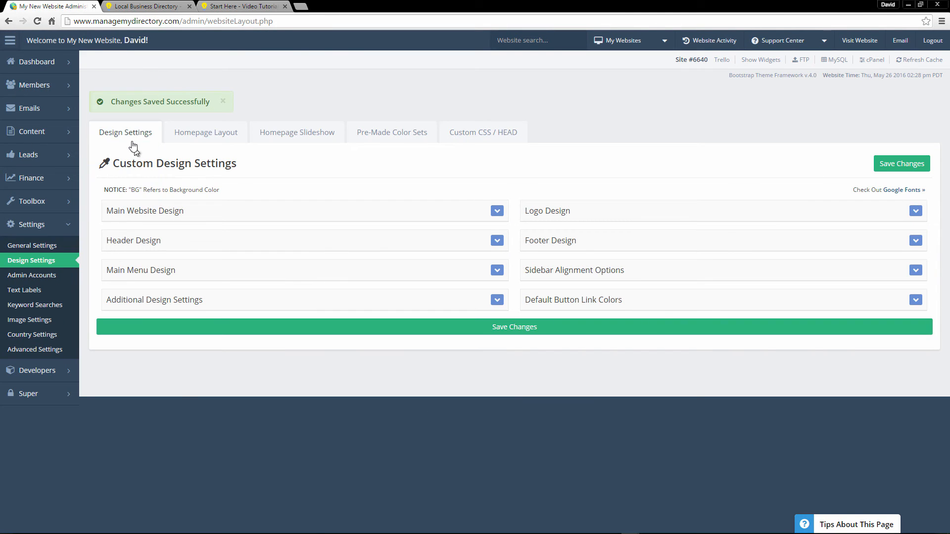
Set the homepage Search Type to Real Estate Search, then view the live homepage.
{"action": "left_click", "coordinate": [205, 132]}
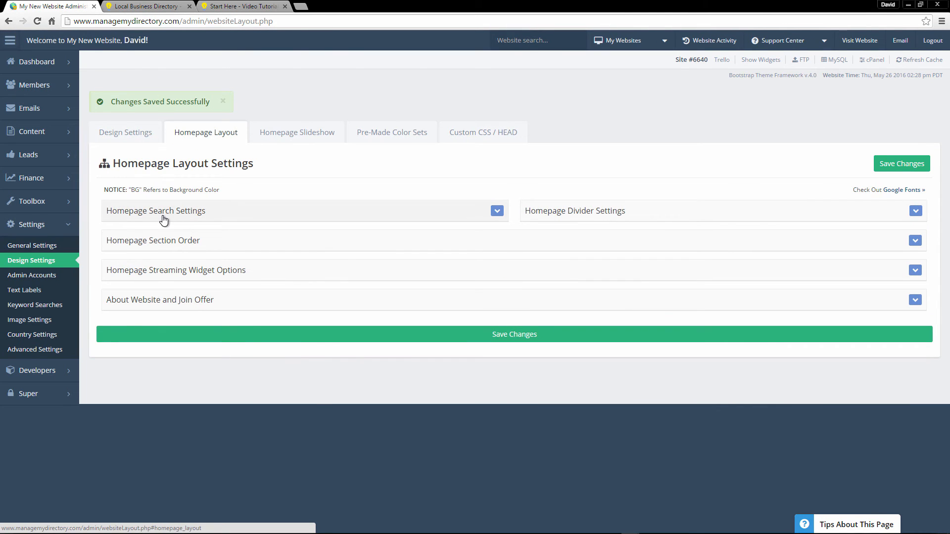
{"action": "left_click", "coordinate": [155, 210]}
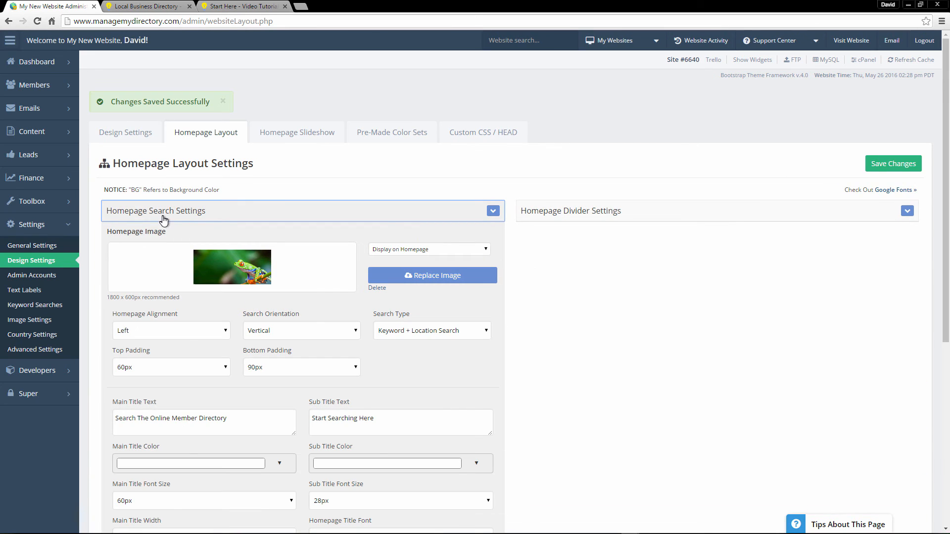
{"action": "left_click", "coordinate": [432, 330]}
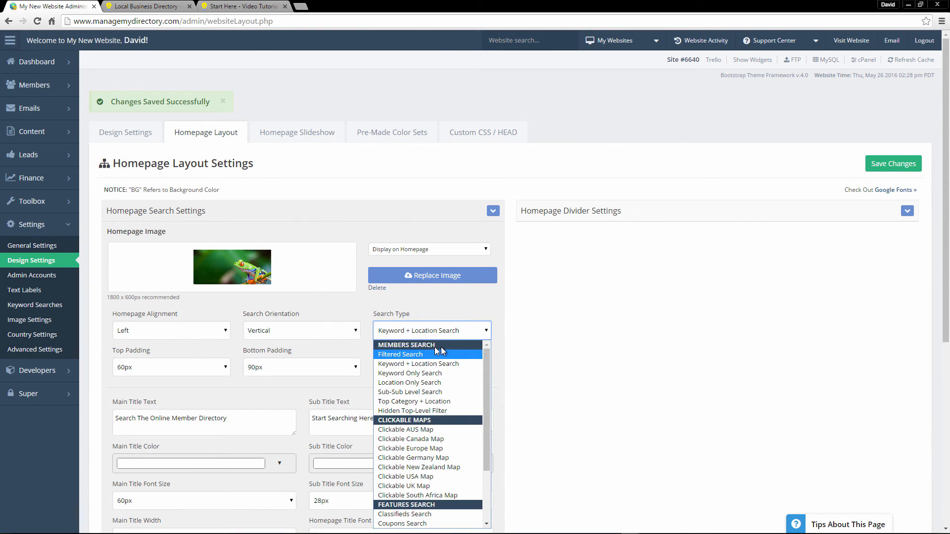
{"action": "mouse_move", "coordinate": [430, 392]}
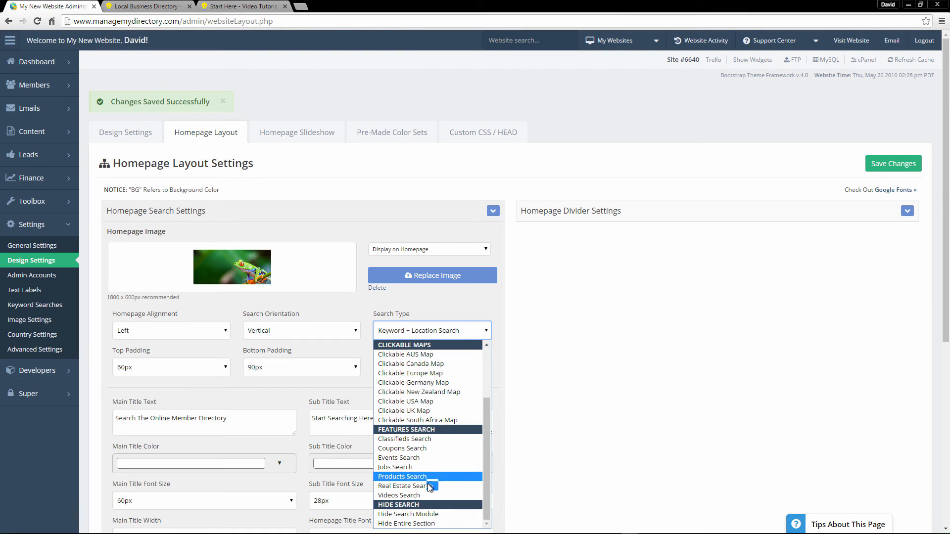
{"action": "left_click", "coordinate": [402, 485]}
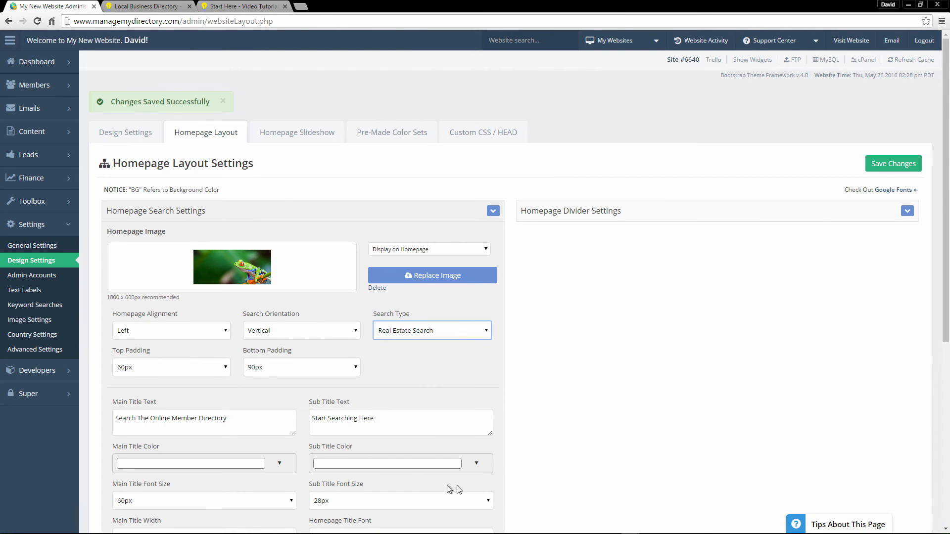
{"action": "left_click", "coordinate": [147, 6]}
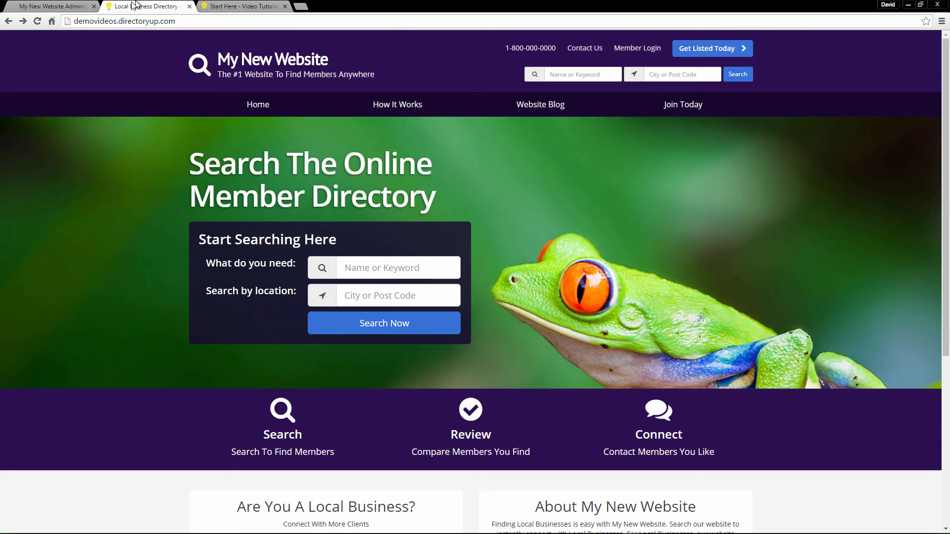
Reload the homepage, try the Bedrooms, Status and Property Type dropdowns, and run a test search.
{"action": "left_click", "coordinate": [37, 21]}
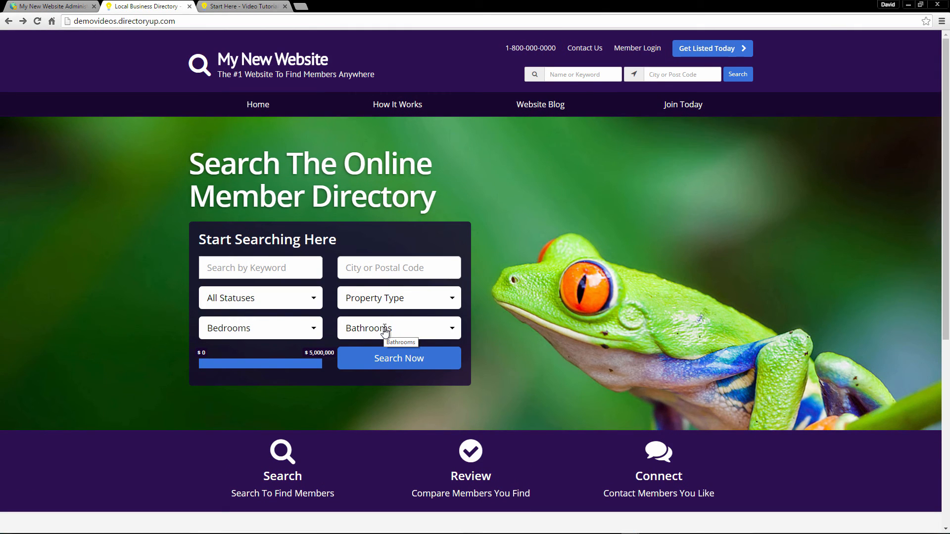
{"action": "left_click", "coordinate": [260, 327]}
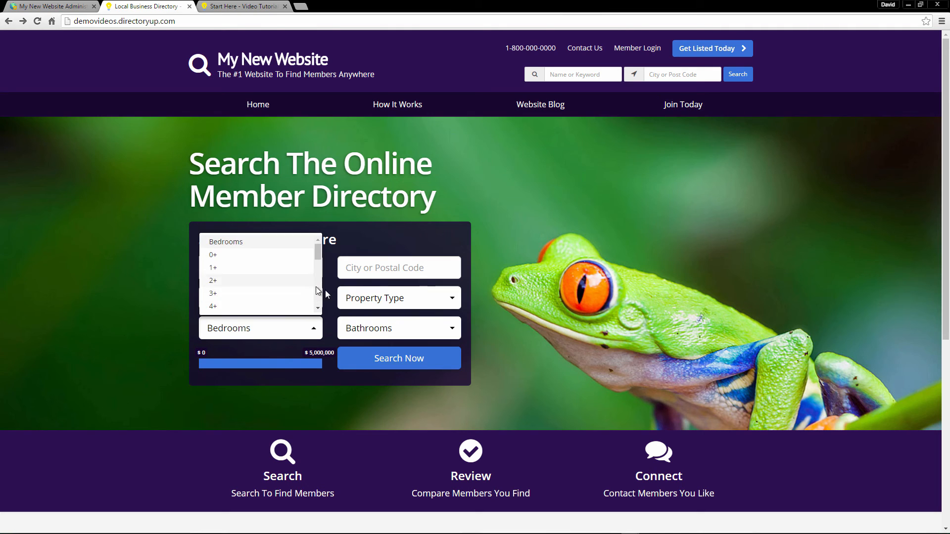
{"action": "left_click", "coordinate": [260, 298]}
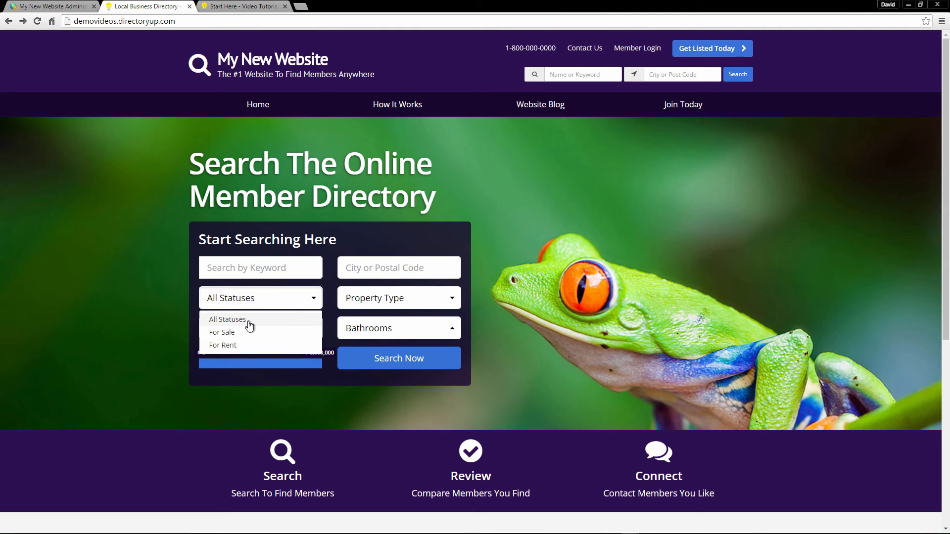
{"action": "left_click", "coordinate": [399, 298]}
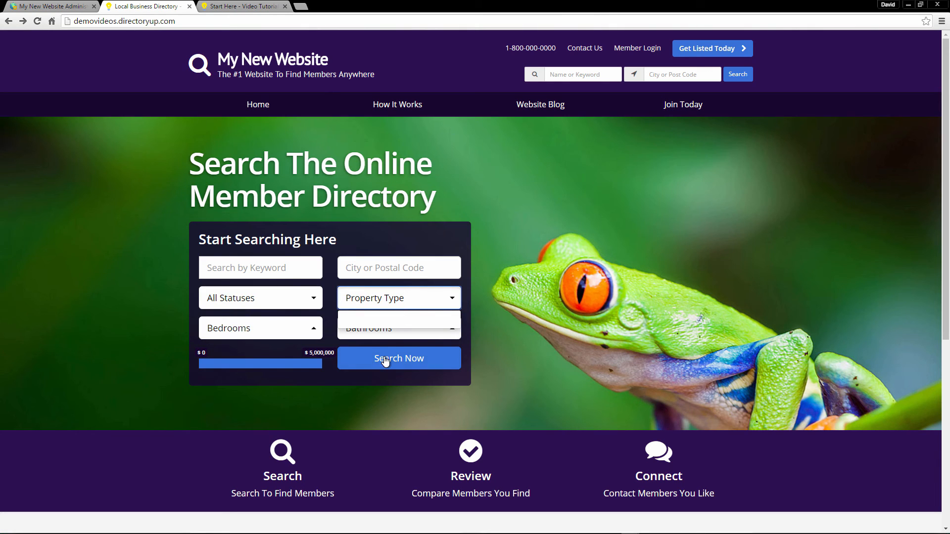
{"action": "left_click", "coordinate": [399, 358]}
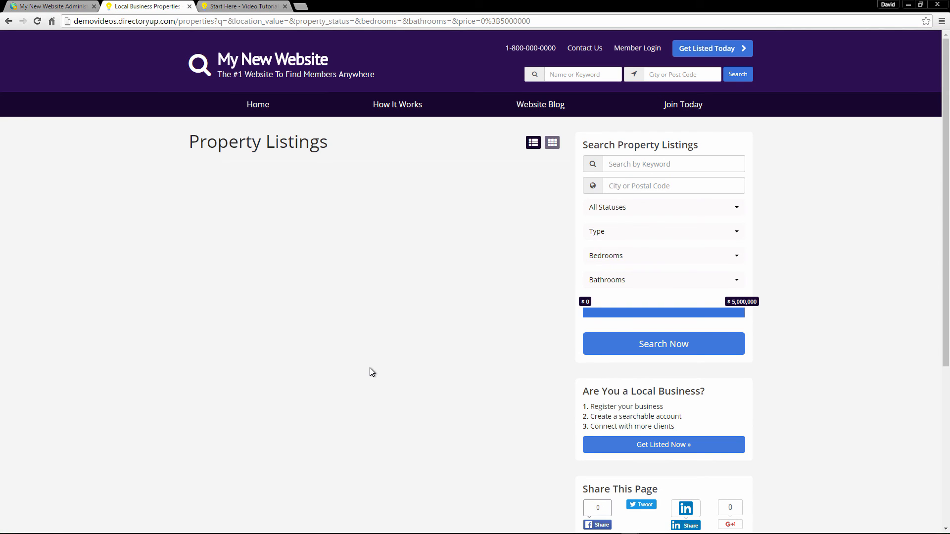
{"action": "mouse_move", "coordinate": [381, 5]}
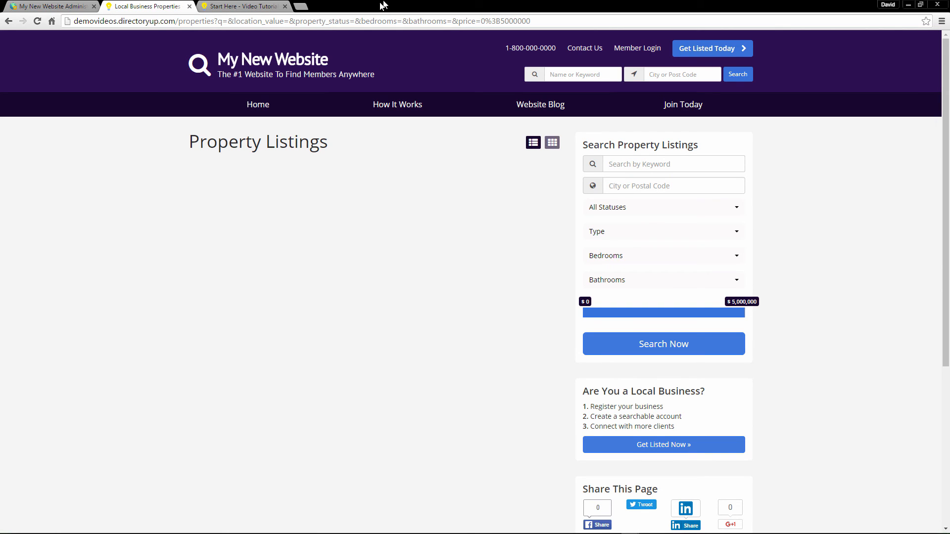
{"action": "double_click", "coordinate": [257, 141]}
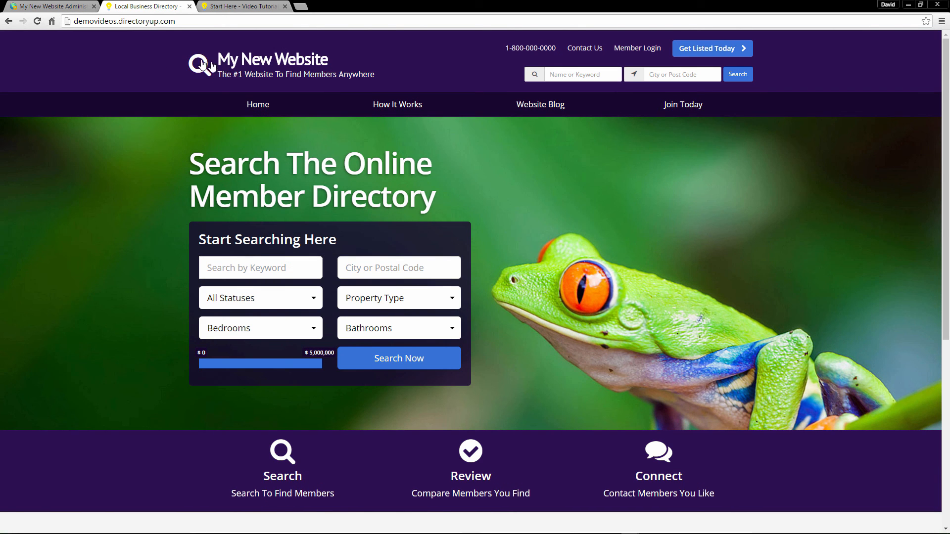
Switch back to the admin browser tab with the Custom Design Settings page.
{"action": "left_click", "coordinate": [48, 6]}
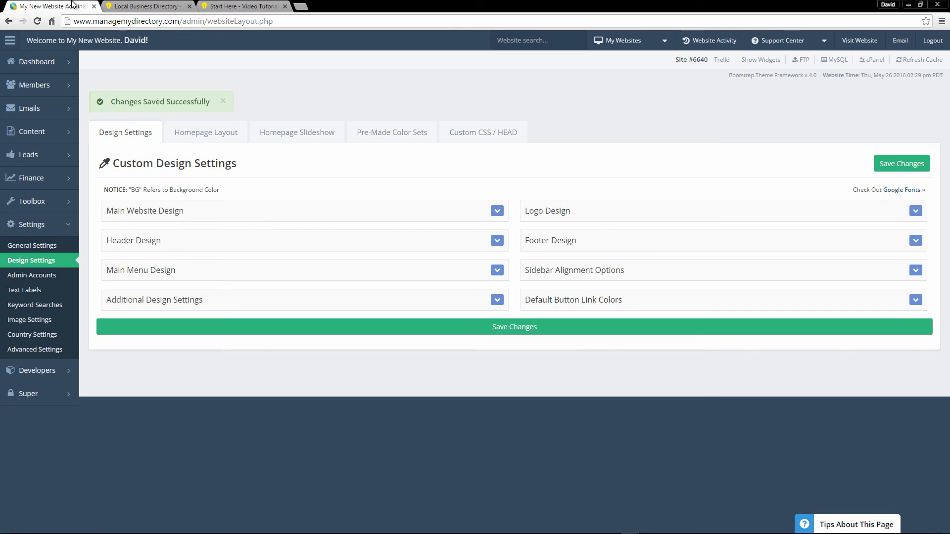
{"action": "mouse_move", "coordinate": [403, 241]}
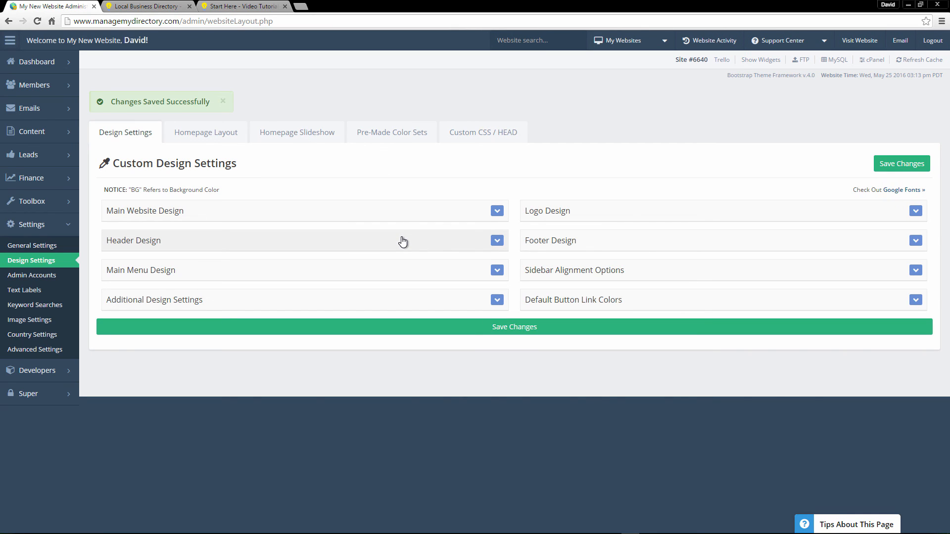